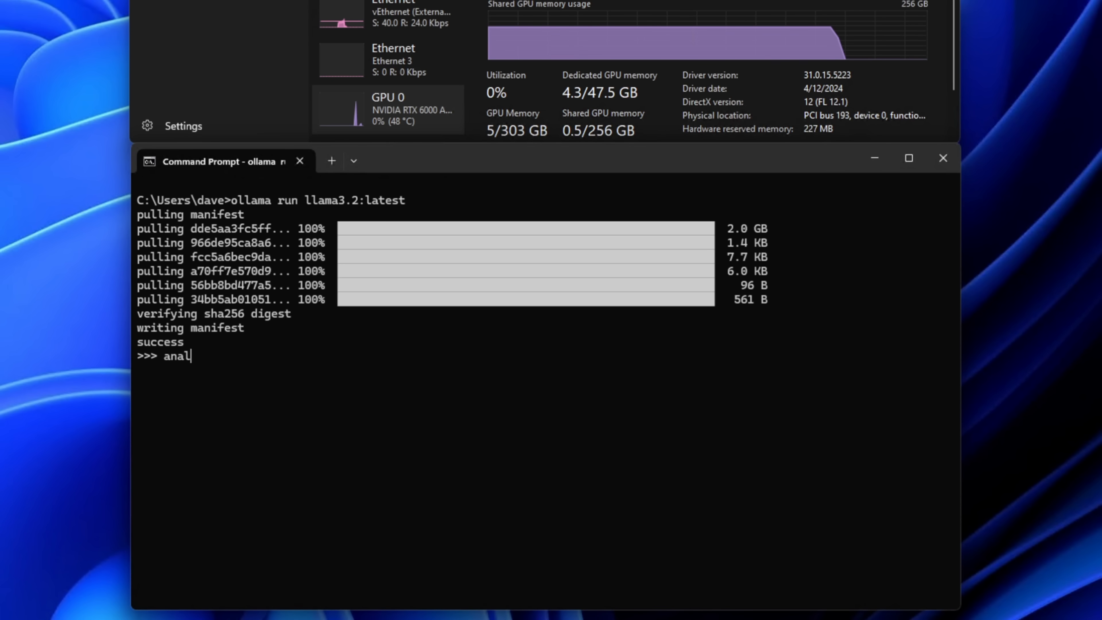
Step: Ask llama3.2 to 'analyze the story of goldilocks' in the Command Prompt session
type("yze the story of goldilocks")
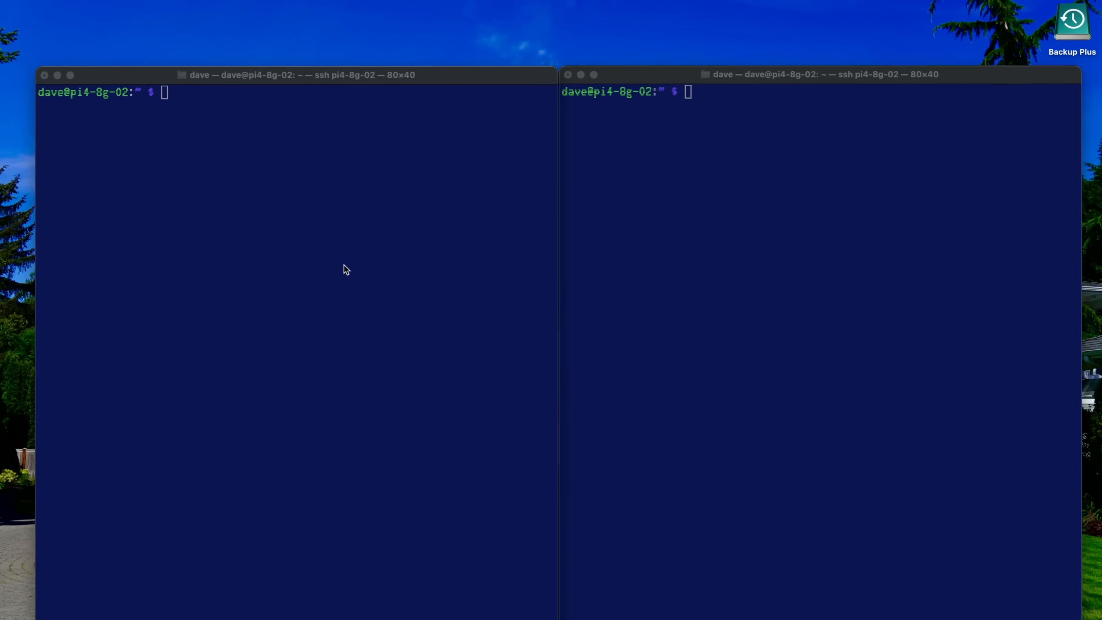
type("curl -fsSL https://ollama.com/install.sh | sh")
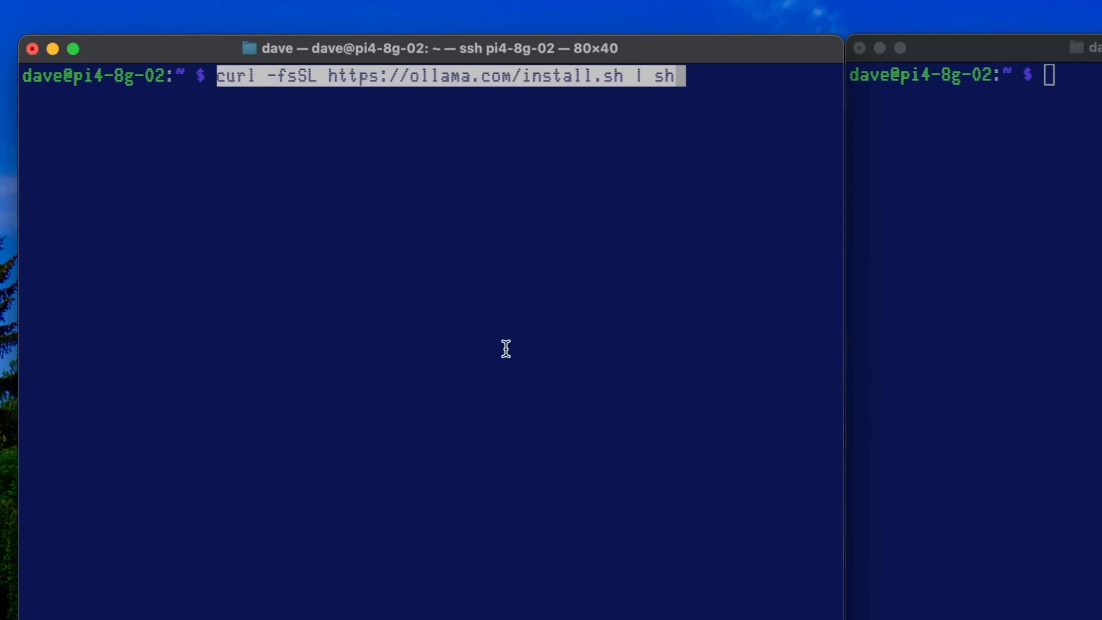
key("Return")
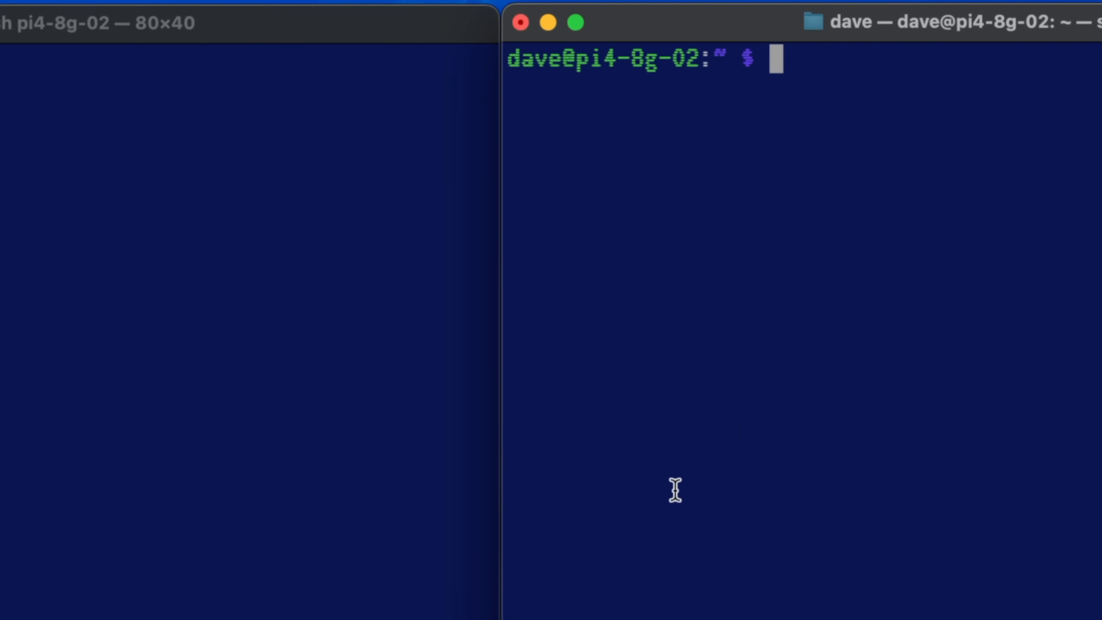
Step: List installed models on the Pi, then pull llama3.1:latest
type("ollama pu")
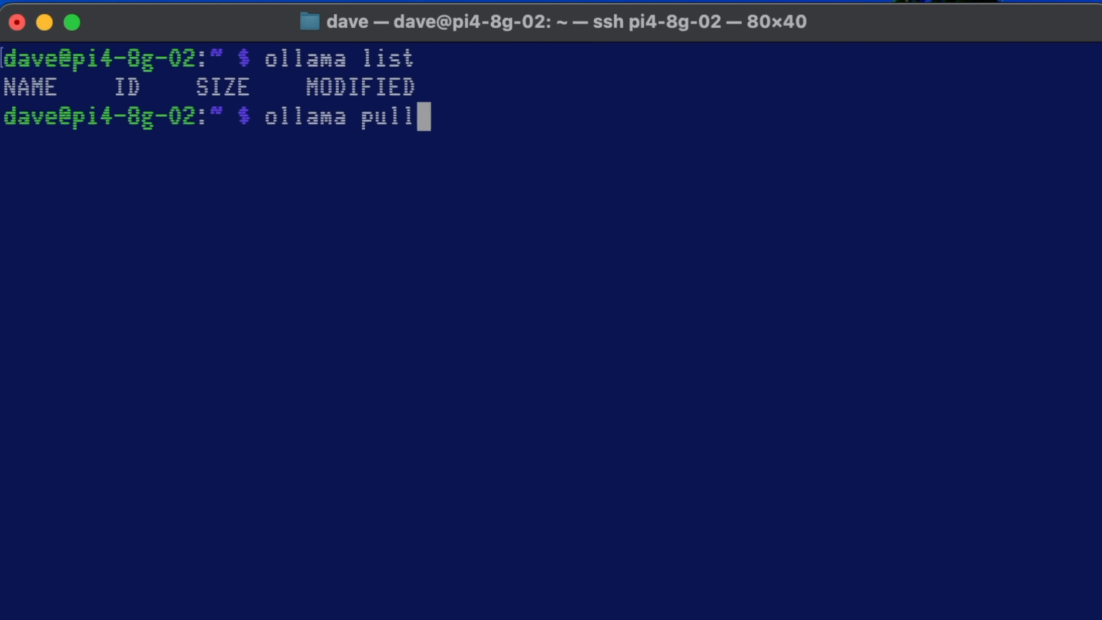
type("llama3.1:latest")
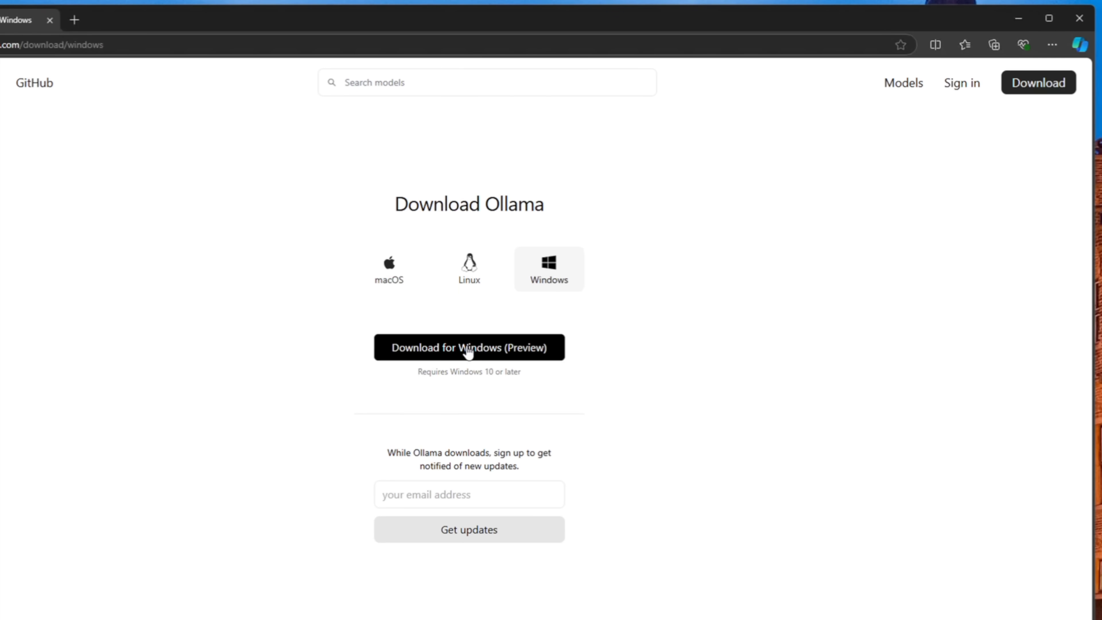
Step: Download the Ollama installer via 'Download for Windows (Preview)'
left_click(469, 347)
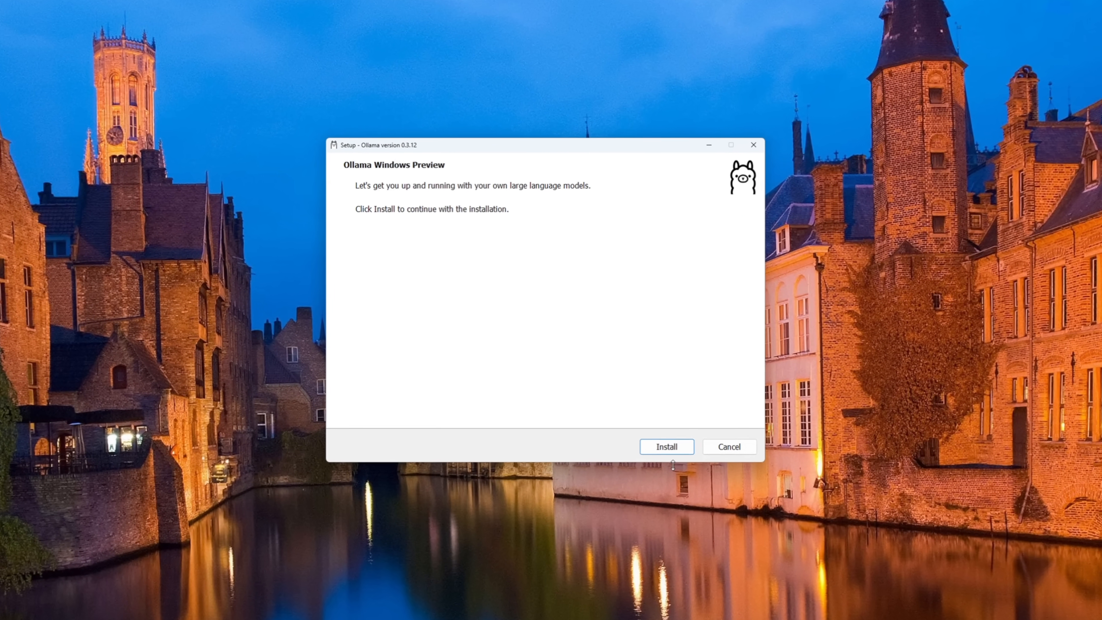
Step: Start the Ollama Setup installation and let it finish
left_click(665, 447)
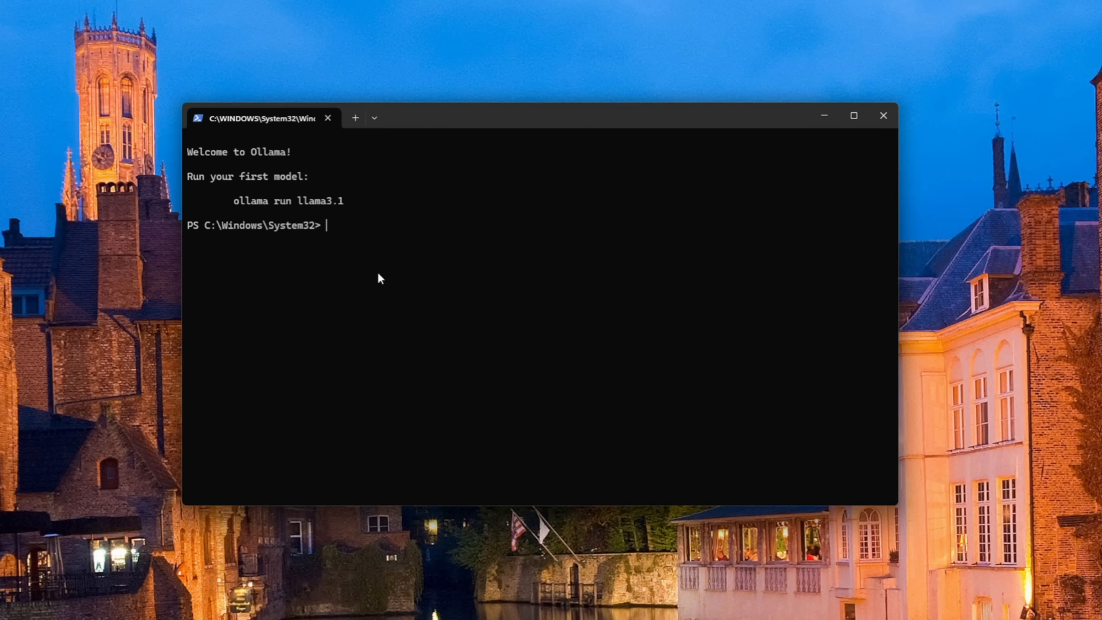
Step: List models, pull llama3.1:latest, confirm it is listed, then run it in PowerShell
type("ollama list")
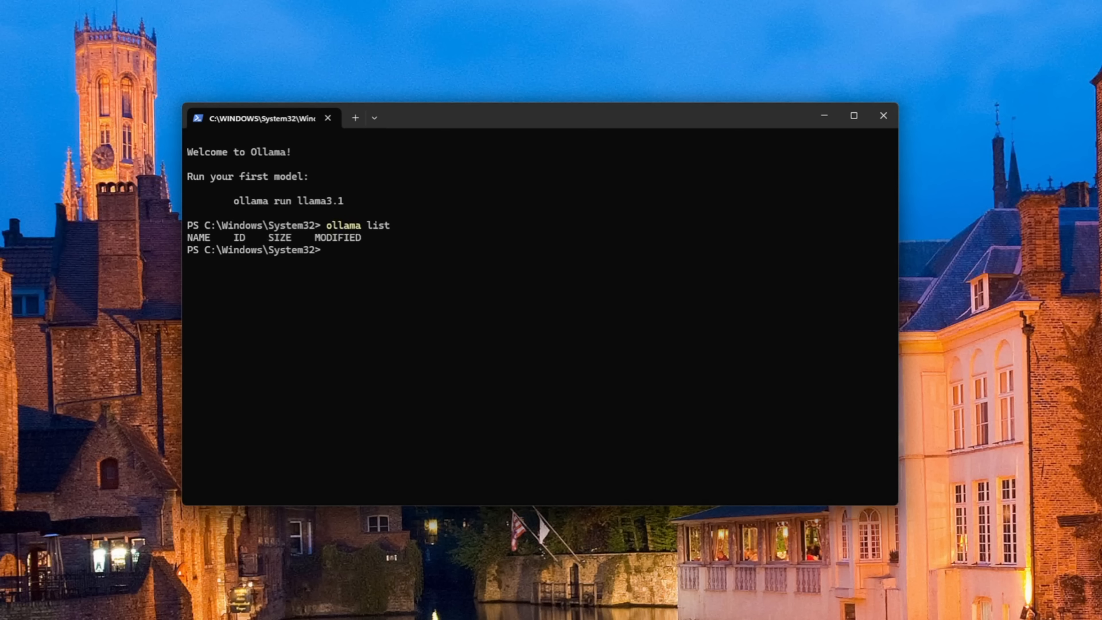
type("ollama pull")
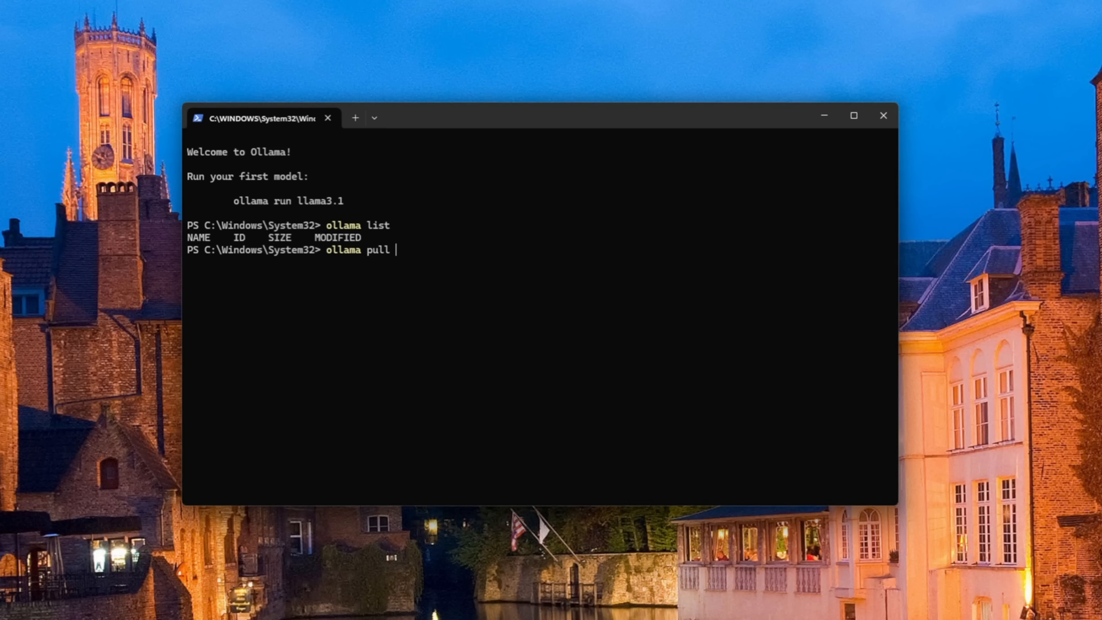
type("llama3.1:latest")
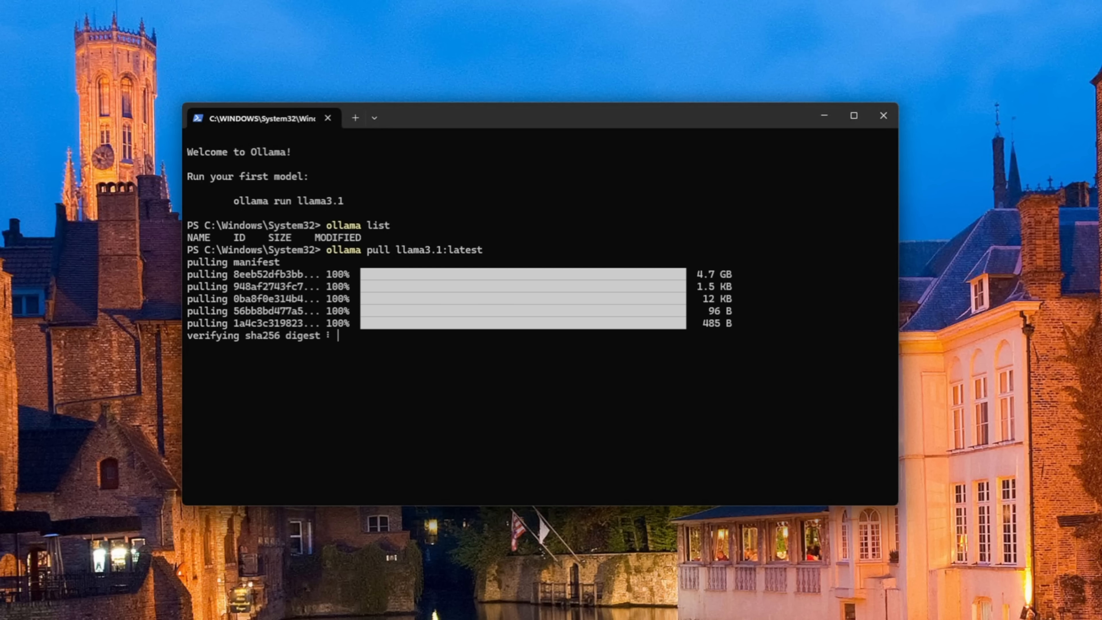
type("ollama run llaam")
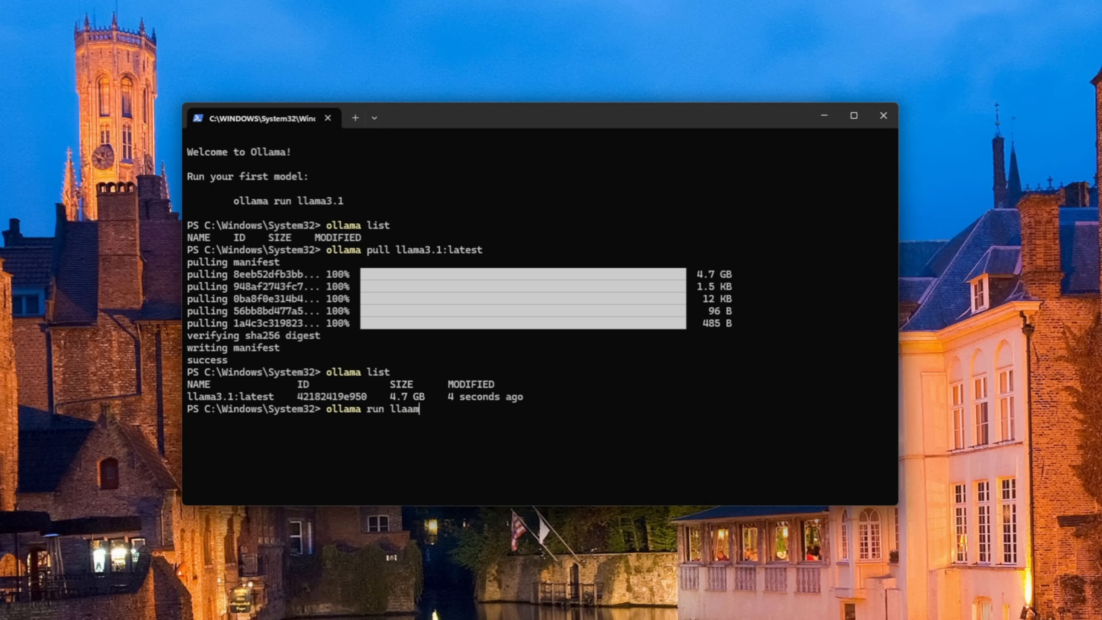
type("llama3.1:latest")
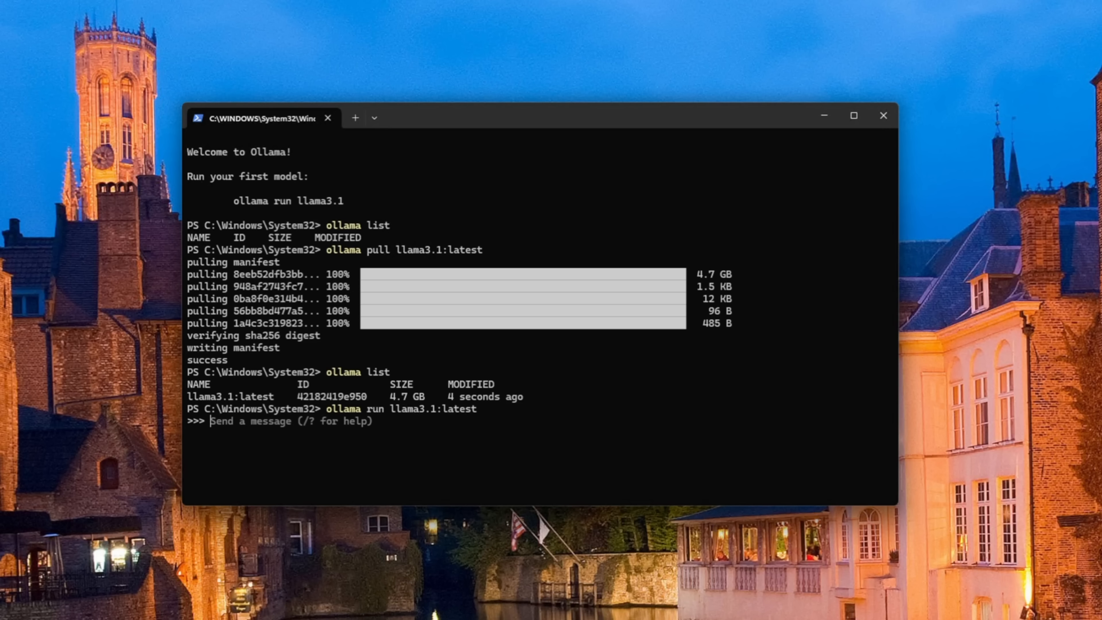
Step: Ask llama3.1 to analyze a story, then Little Red Riding Hood, reading the streamed answers
type("Analyze the story of Goldilocks for meaning")
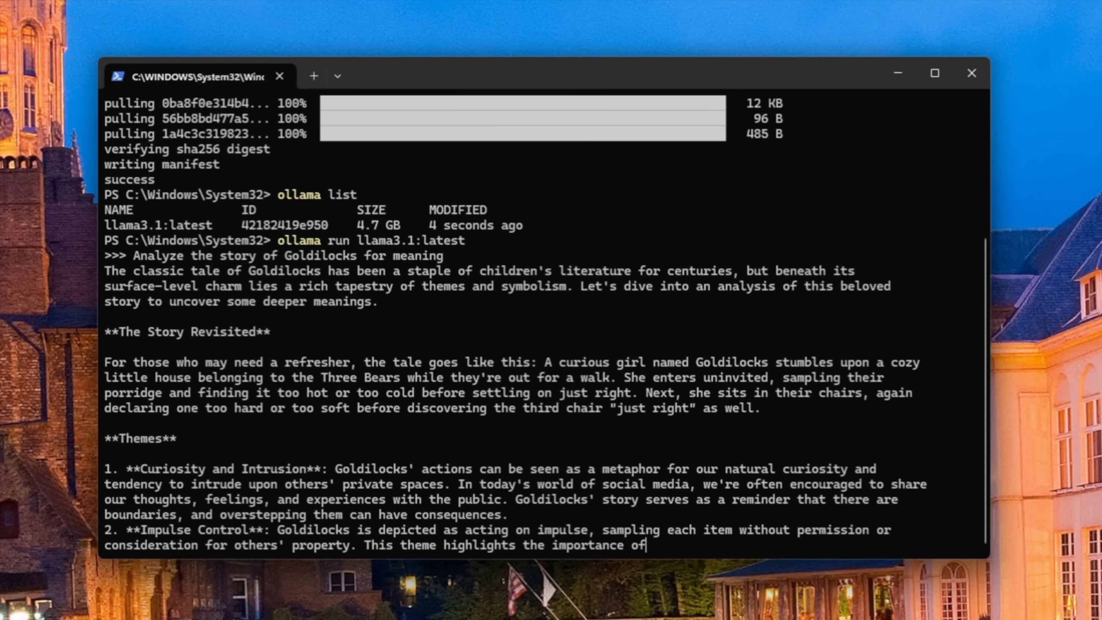
scroll("down", 3)
type("analyze the story of little")
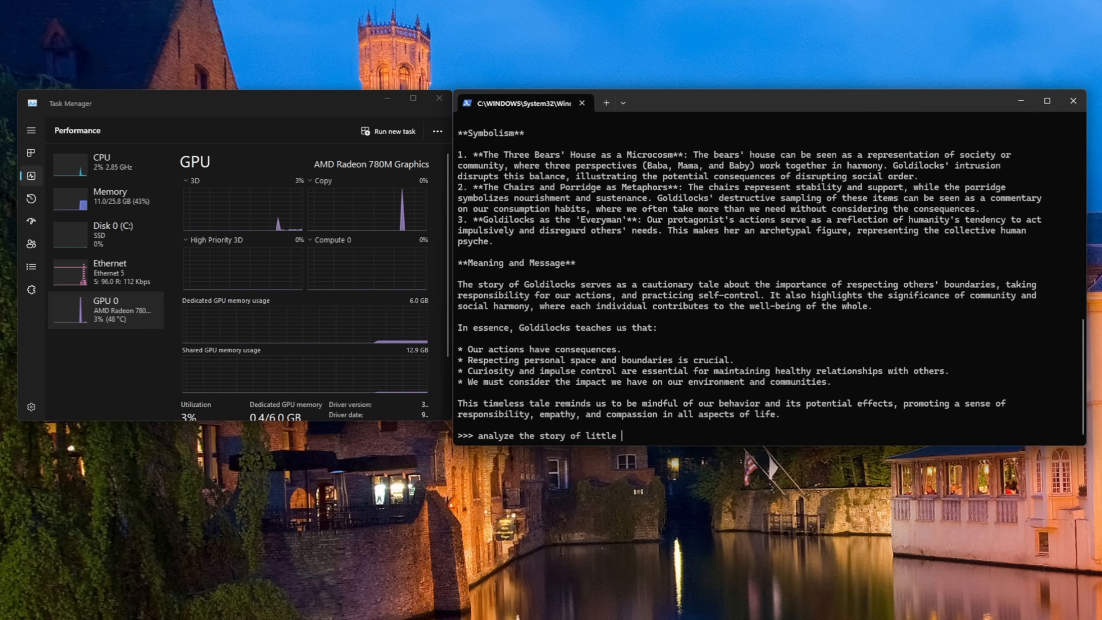
type("red robin hood")
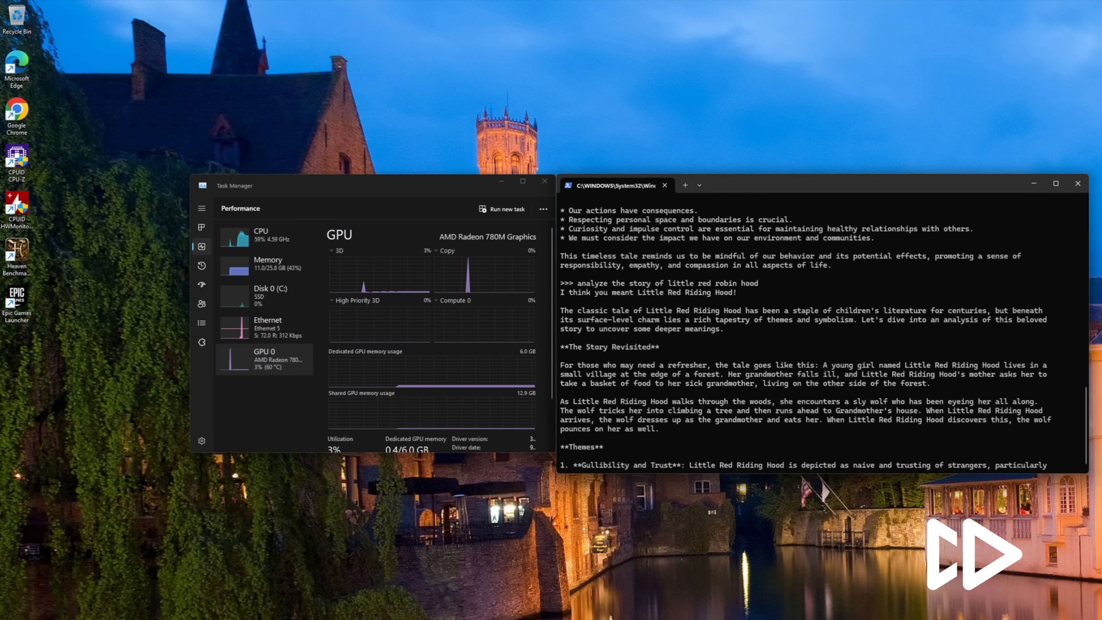
scroll("down", 3)
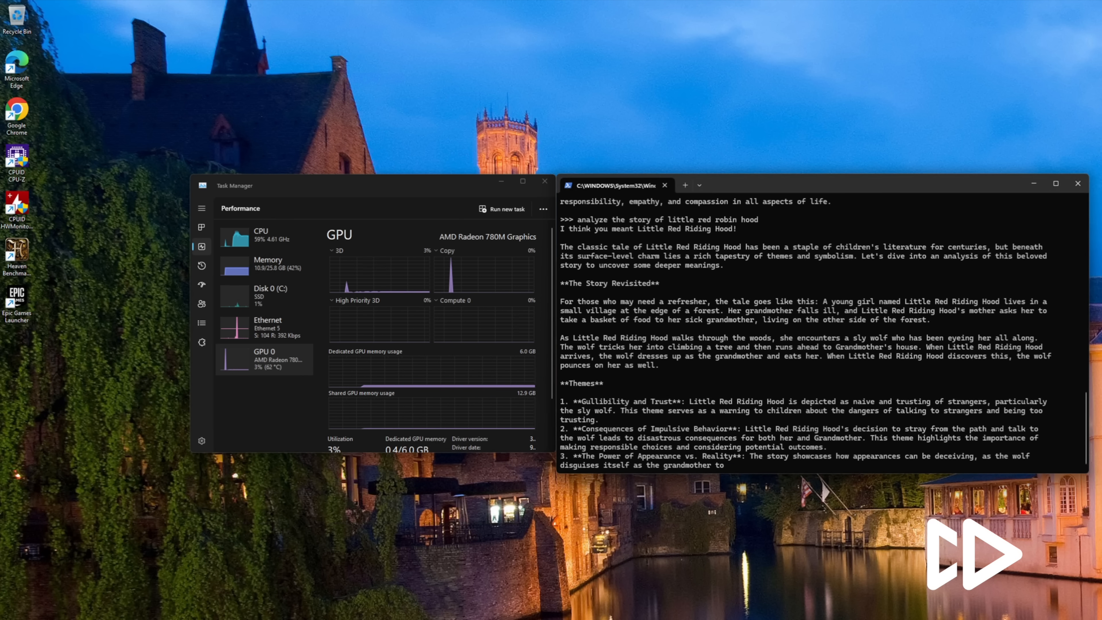
scroll("down", 3)
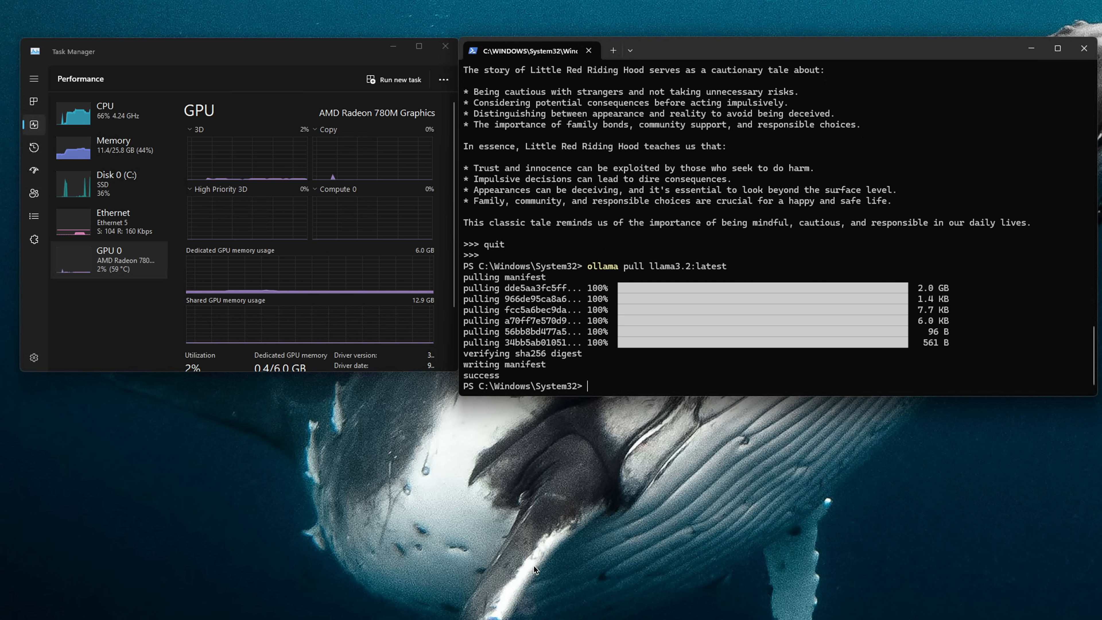
Step: Run llama3.2:latest and ask it to explain the story of Hansel and Gretel
type("ollama run llama3.2:latest")
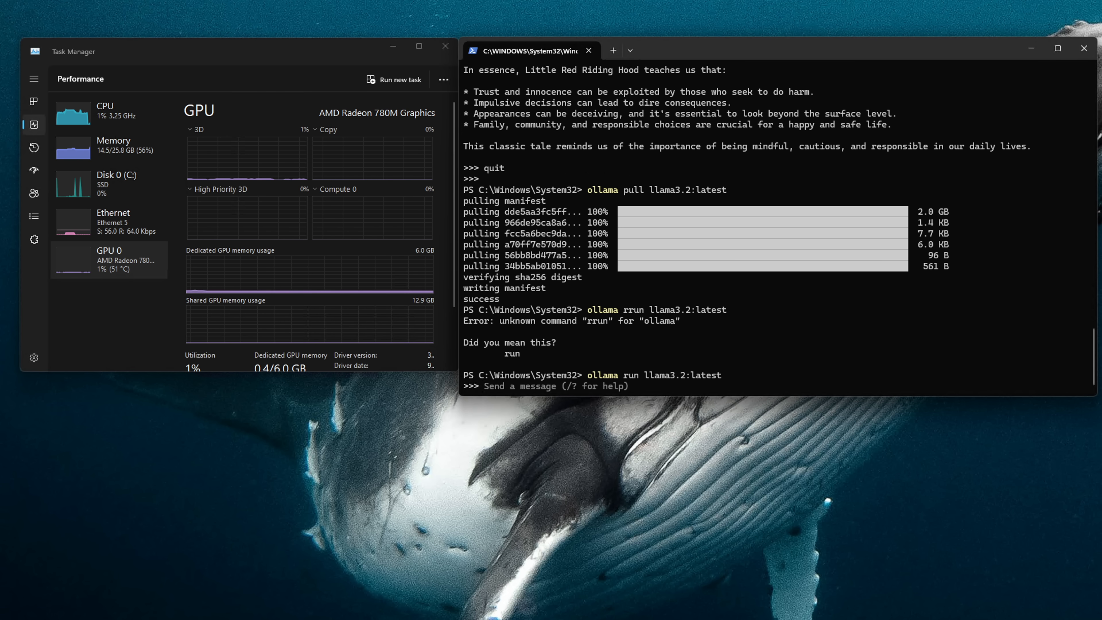
type("explain the story of hansel and gretl")
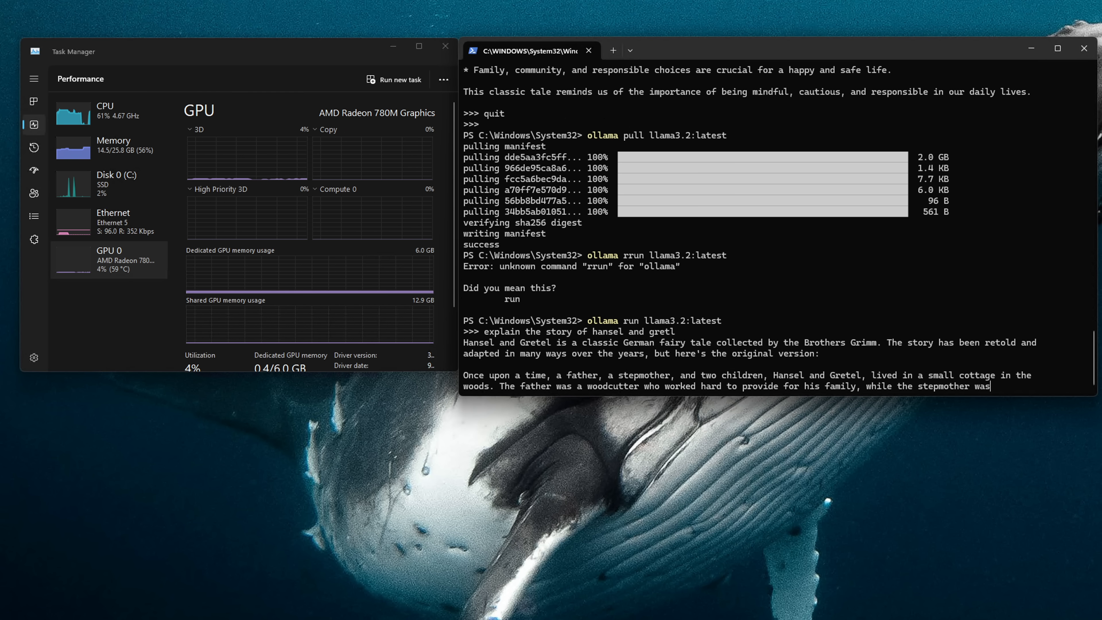
scroll("down", 3)
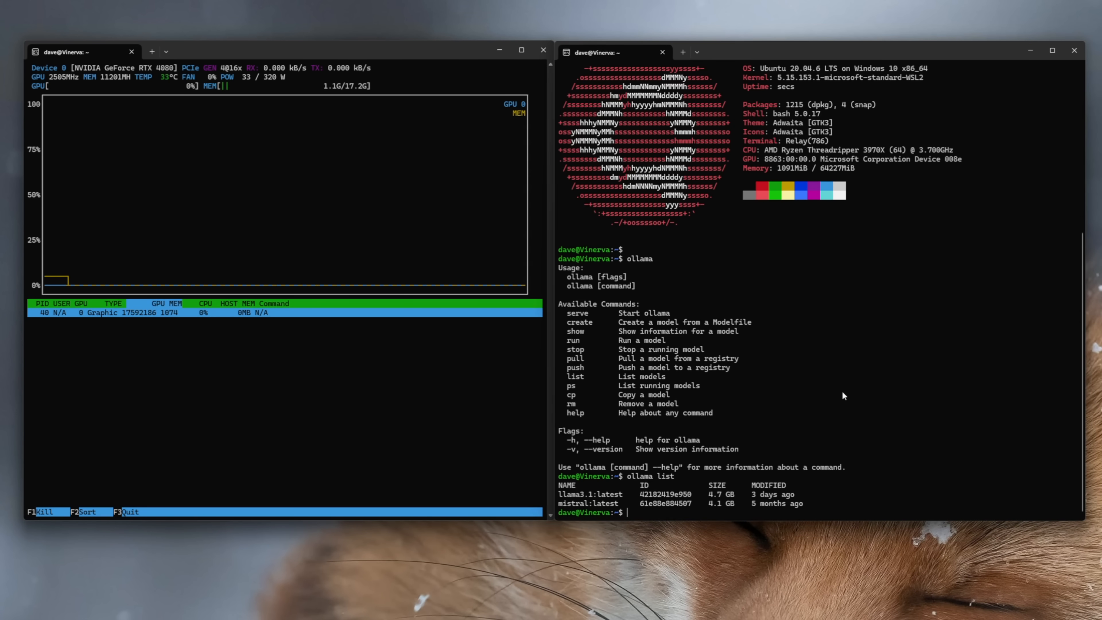
Step: Run llama3.1:latest in WSL2 and ask it to analyze the story of Goldilocks
type("ollama run llama3.1:latest")
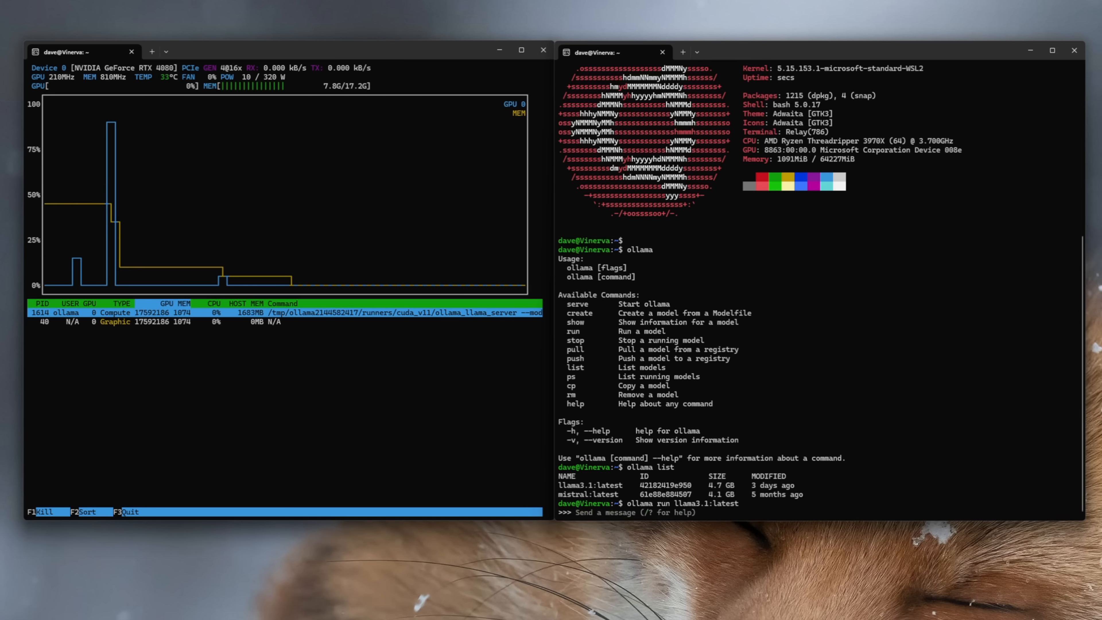
type("Analyze the story of Gol")
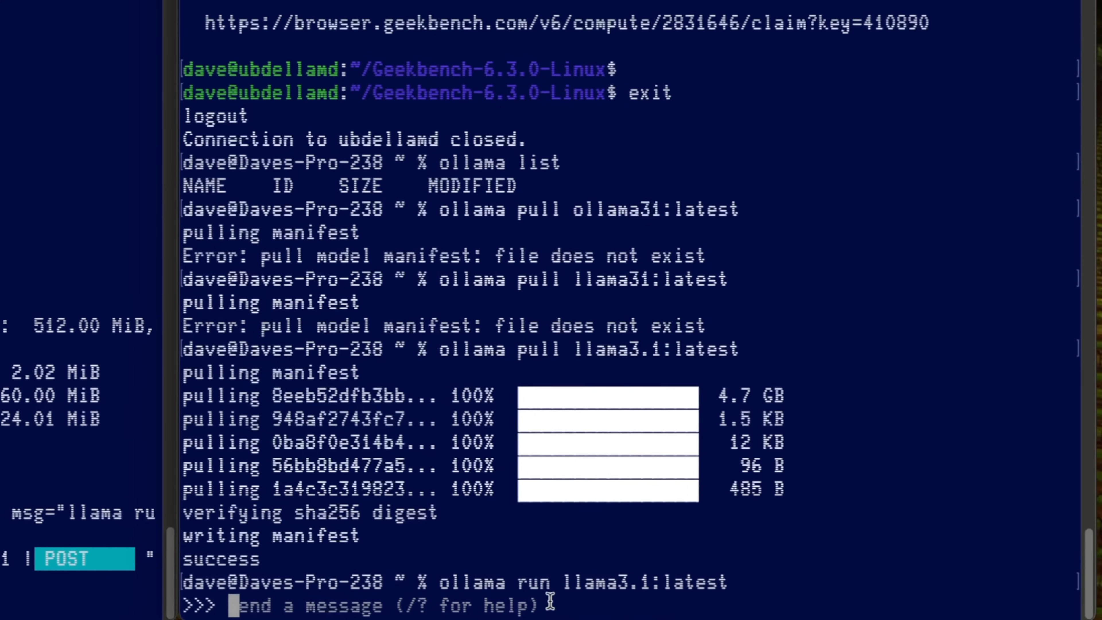
Step: Ask llama3.1 on the Mac to 'analyze the story of Goldilocks' and read its answer
type("analyze the so")
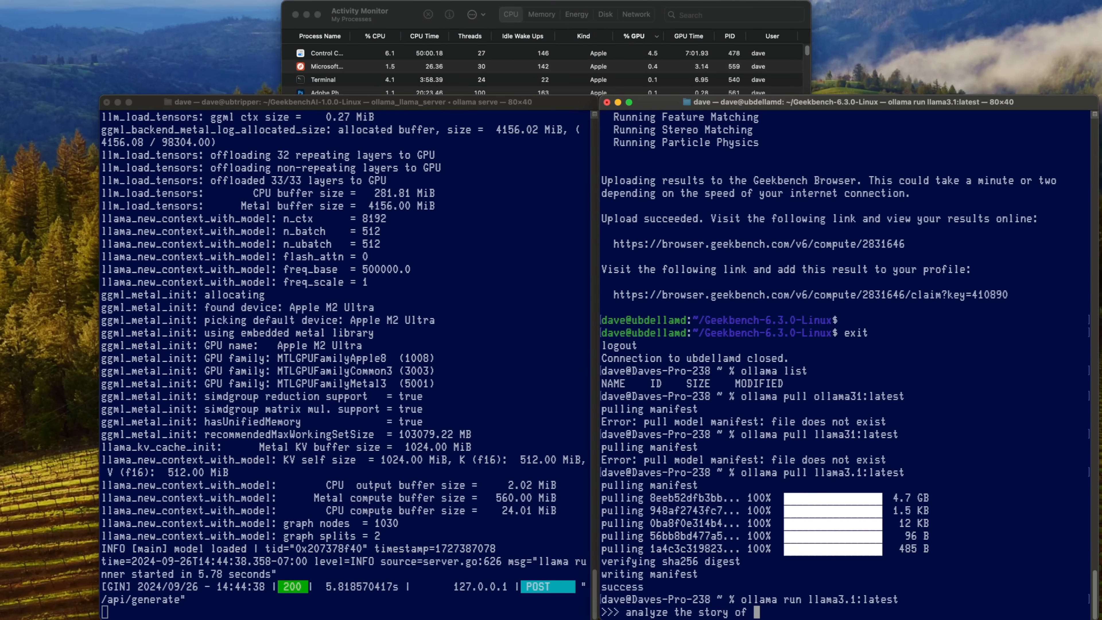
type("Goldi")
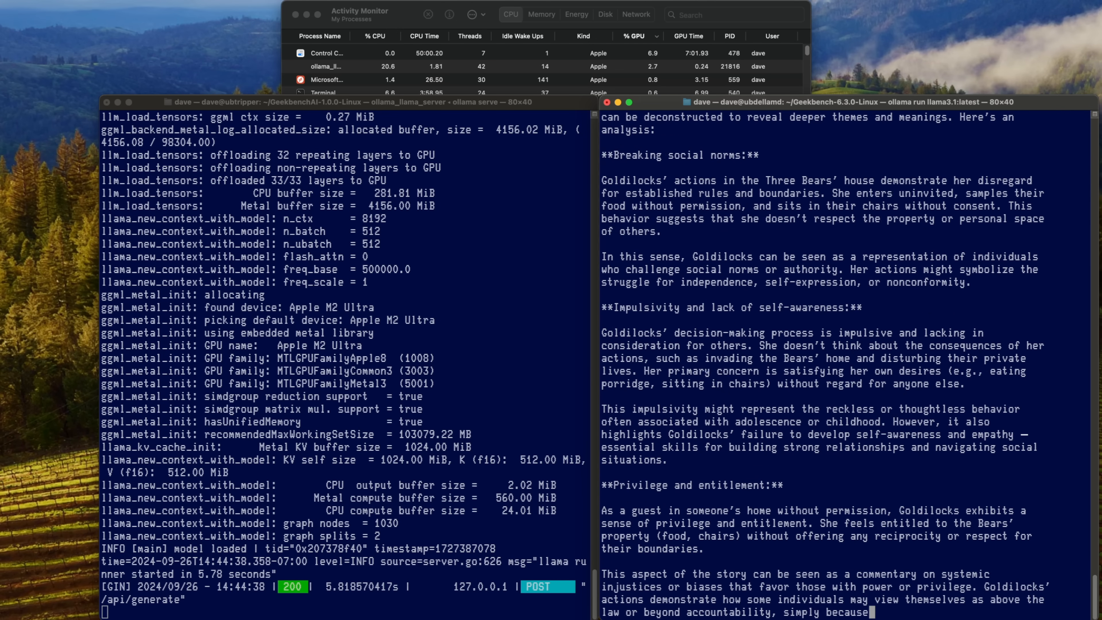
scroll("down", 3)
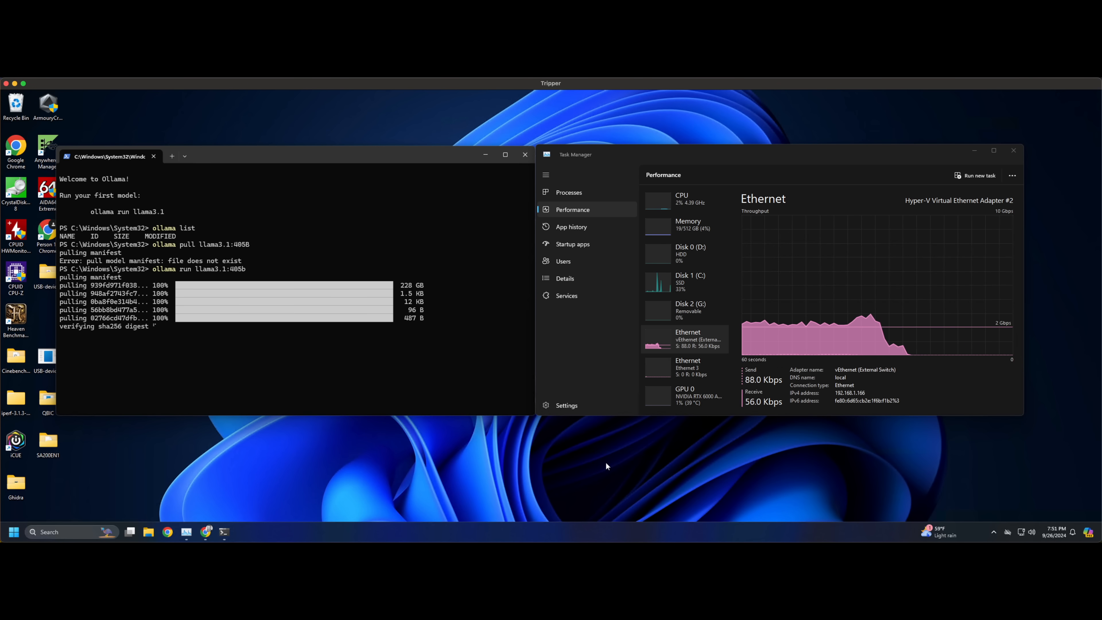
Step: Ask llama3.1:405b to 'analyze the story of Goldilocks for meaning' while checking Memory and GPU usage
left_click(685, 199)
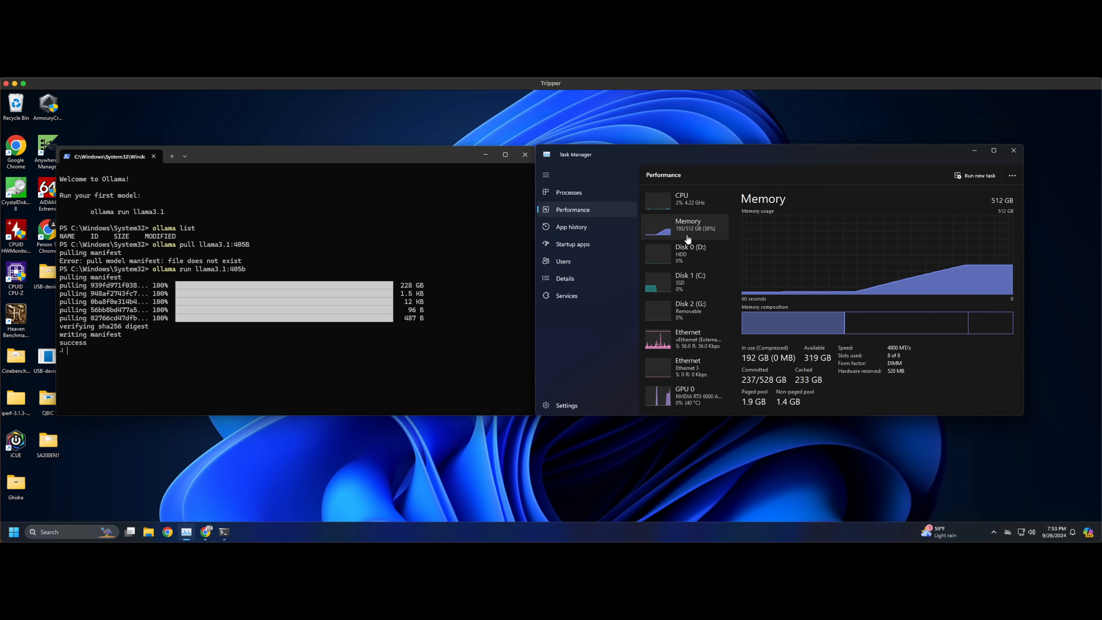
left_click(686, 394)
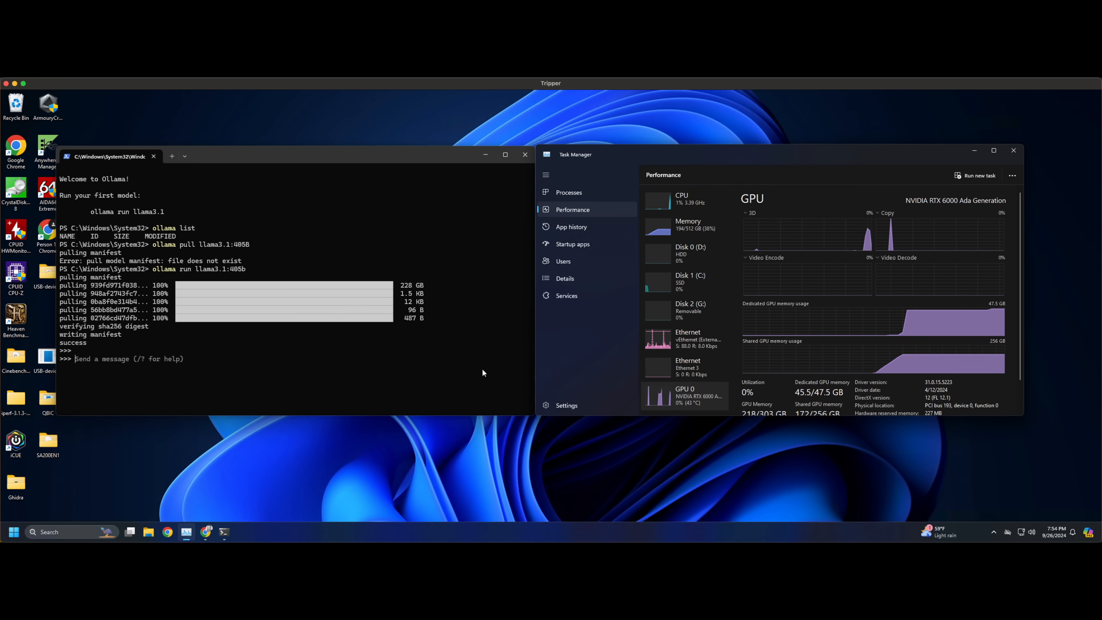
type("analyze the story of")
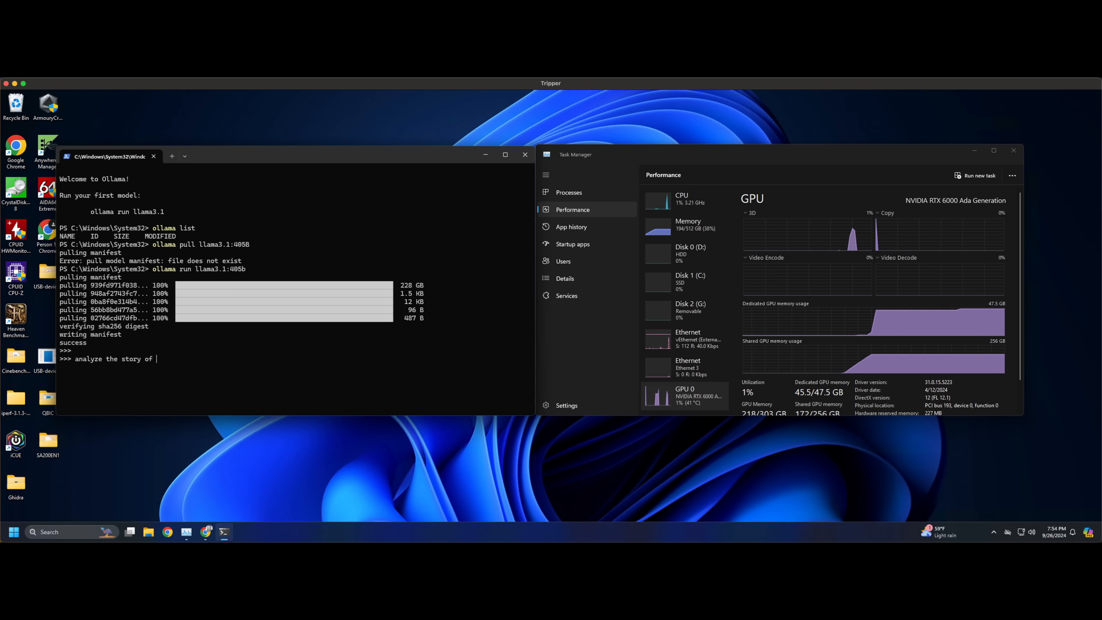
type("Goldilocks for meaning")
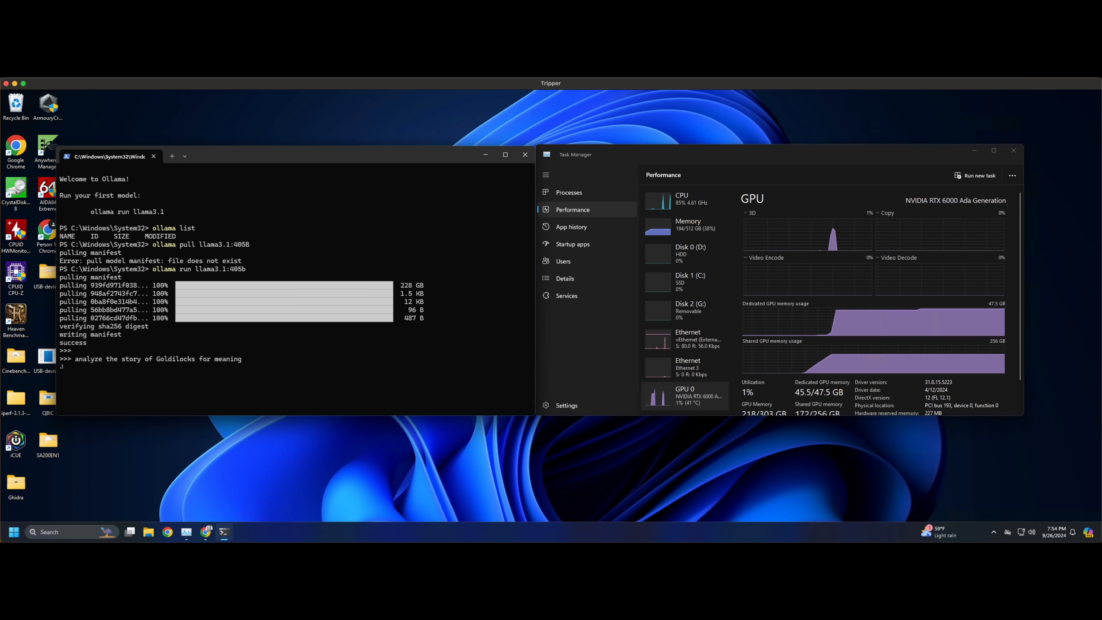
Step: Watch per-core CPU utilisation as the answer begins streaming 'A classic … that … been'
left_click(681, 199)
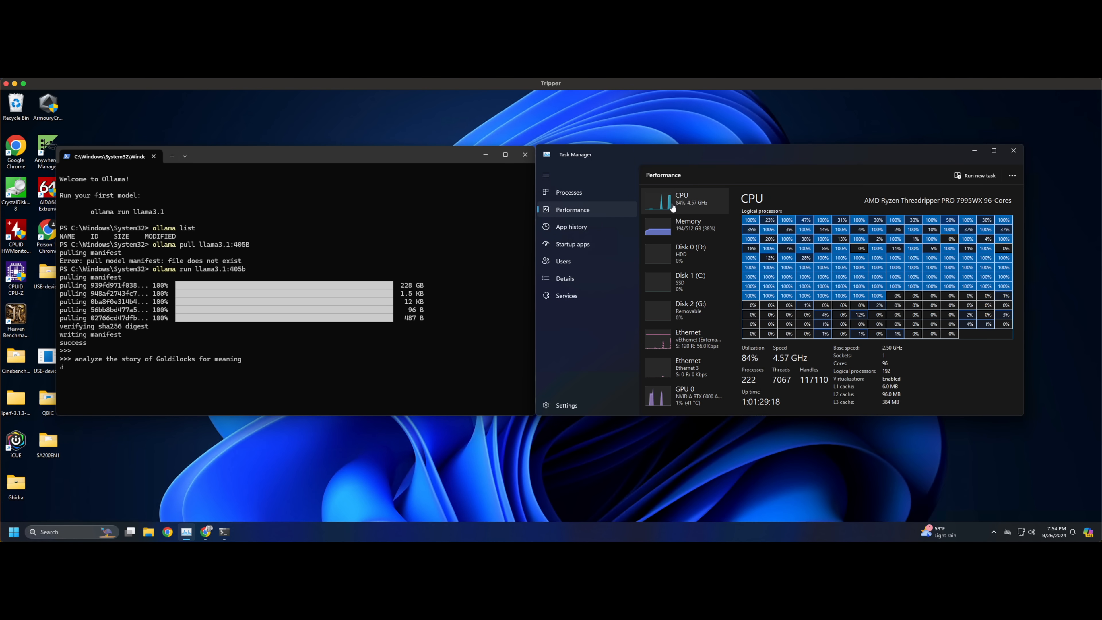
type("A classic tale")
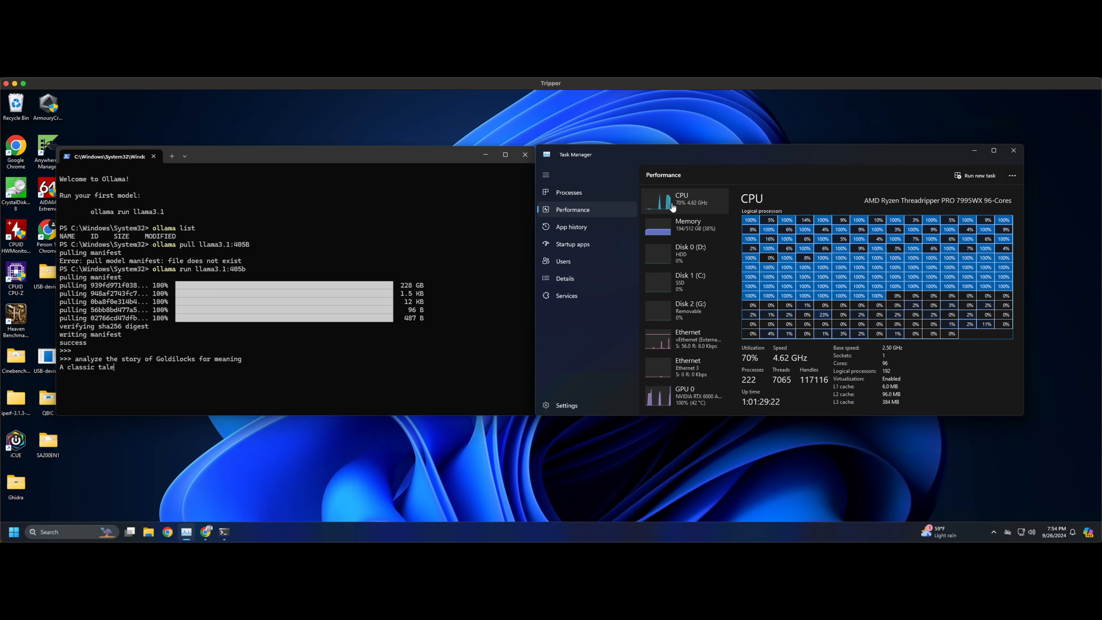
type("that")
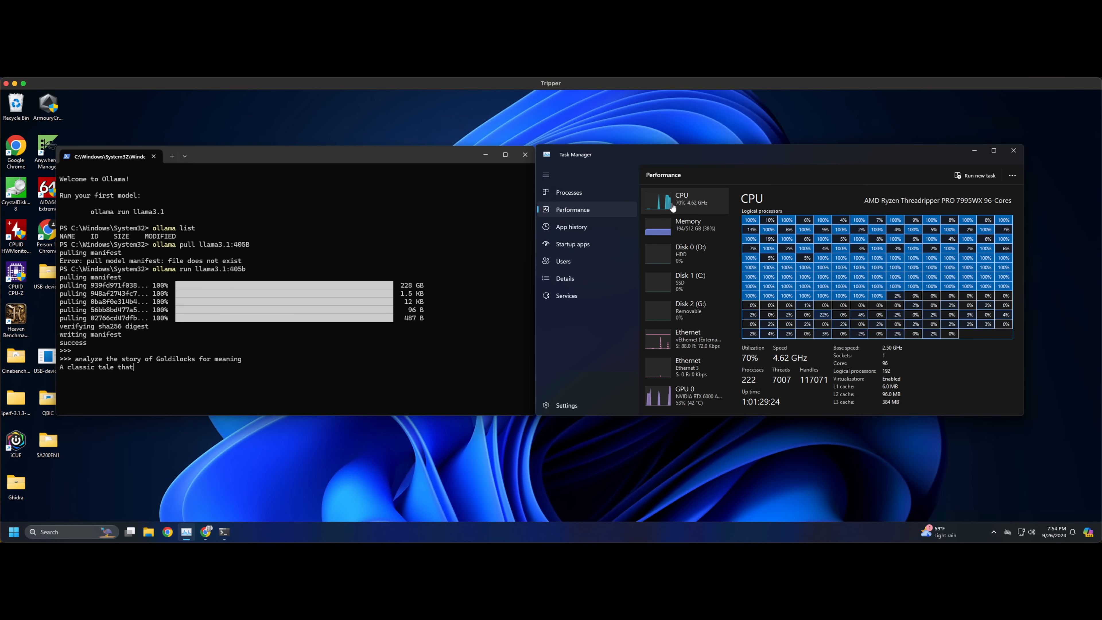
left_click(504, 156)
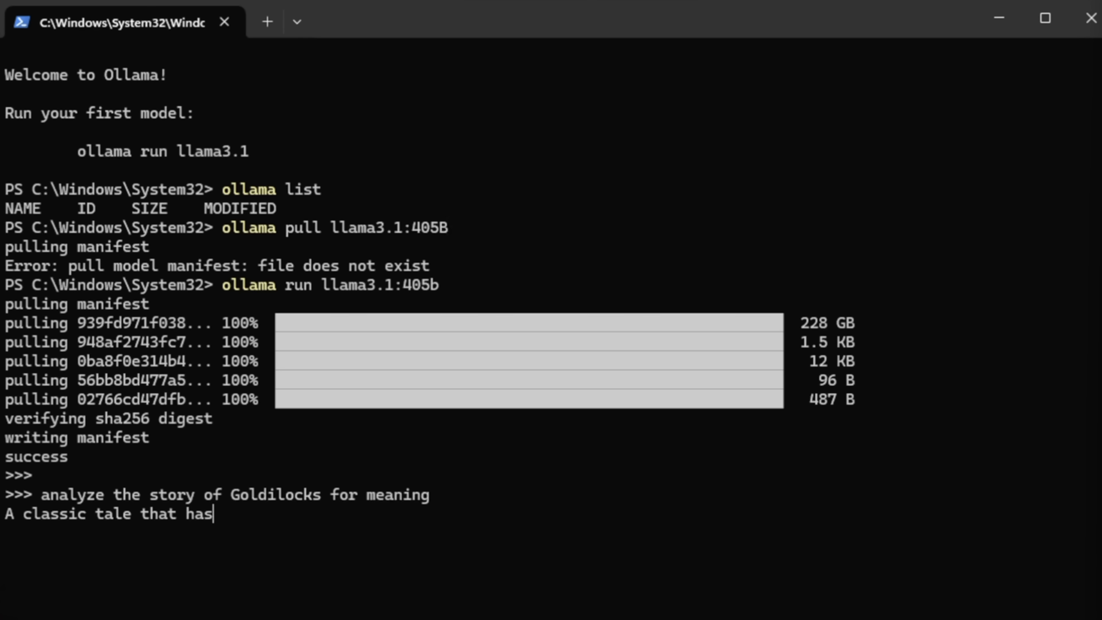
type("been")
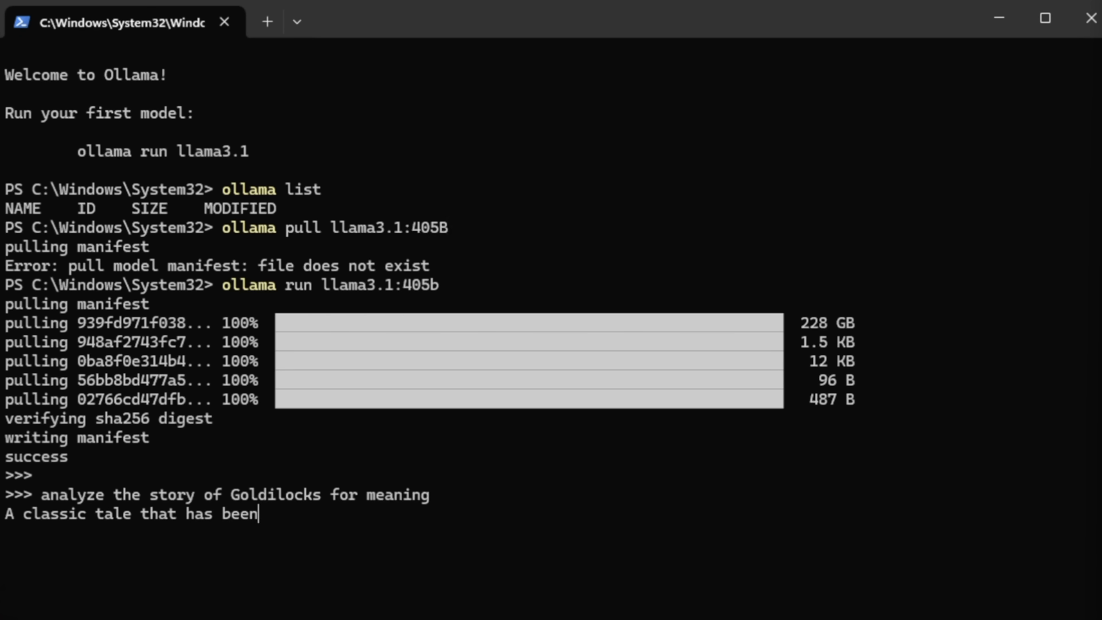
Step: Let the 405b answer stream through 'delight children … puzzling scholars for centuries! The story'
type("delighting")
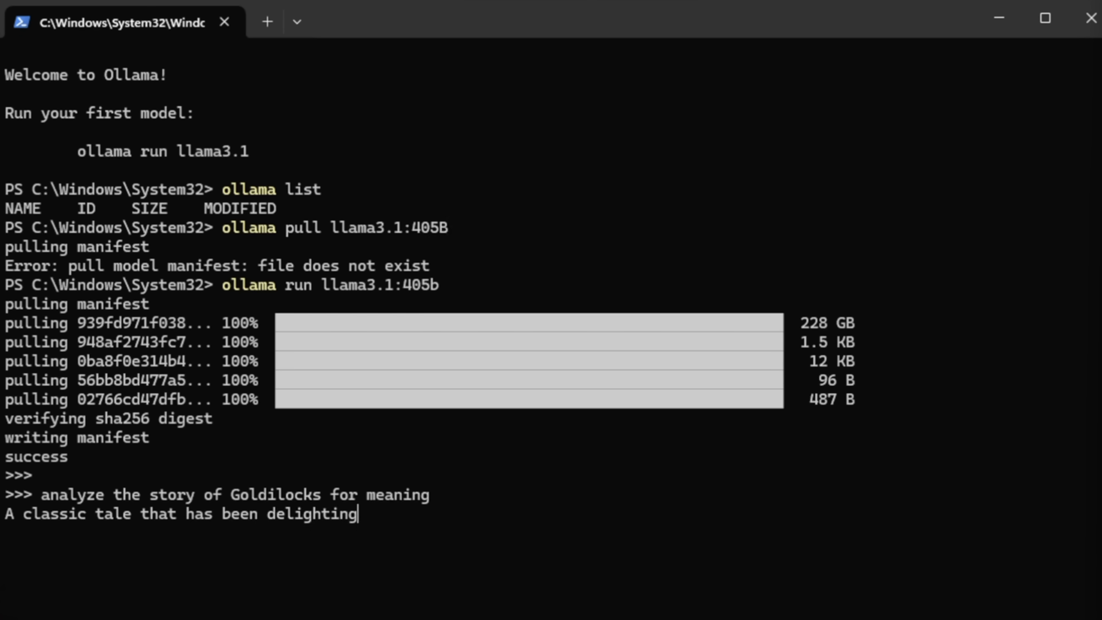
type("children and")
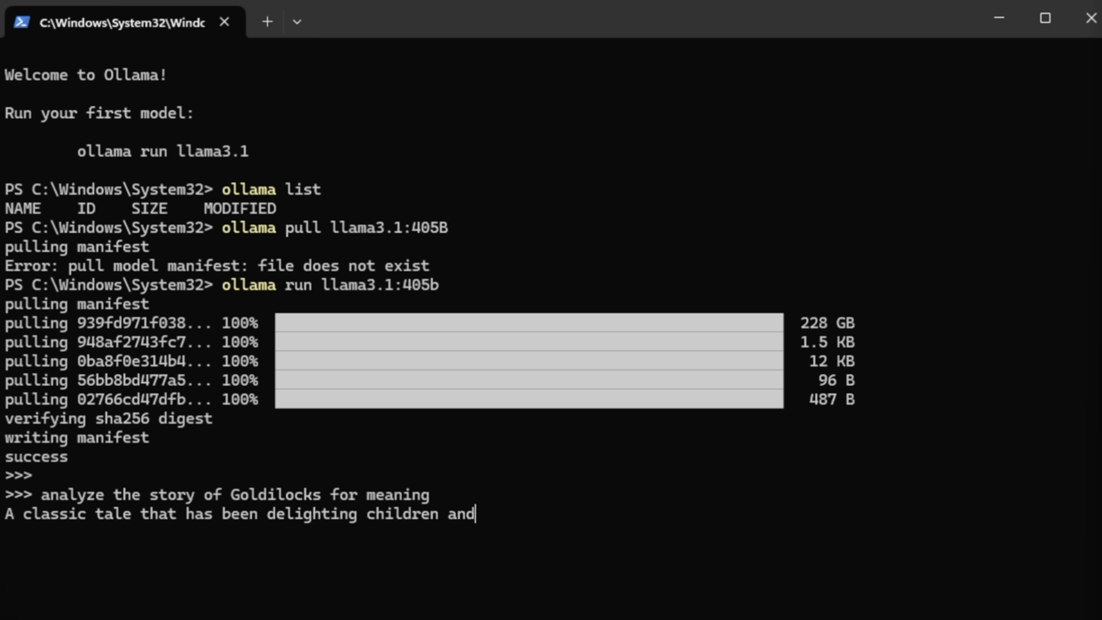
type("puzz")
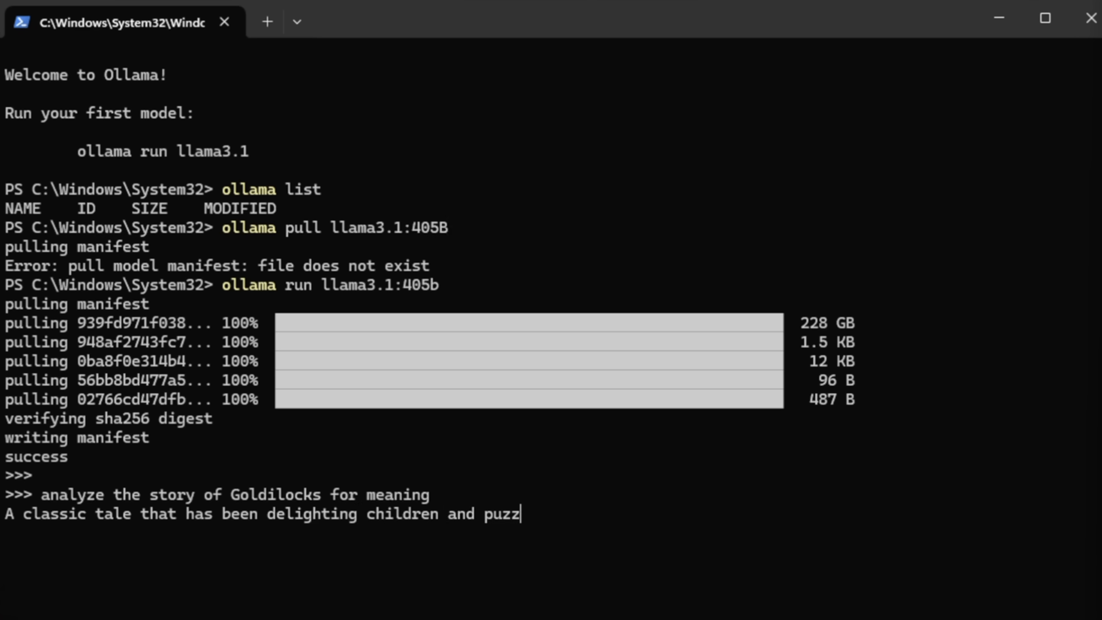
type("ling scholars")
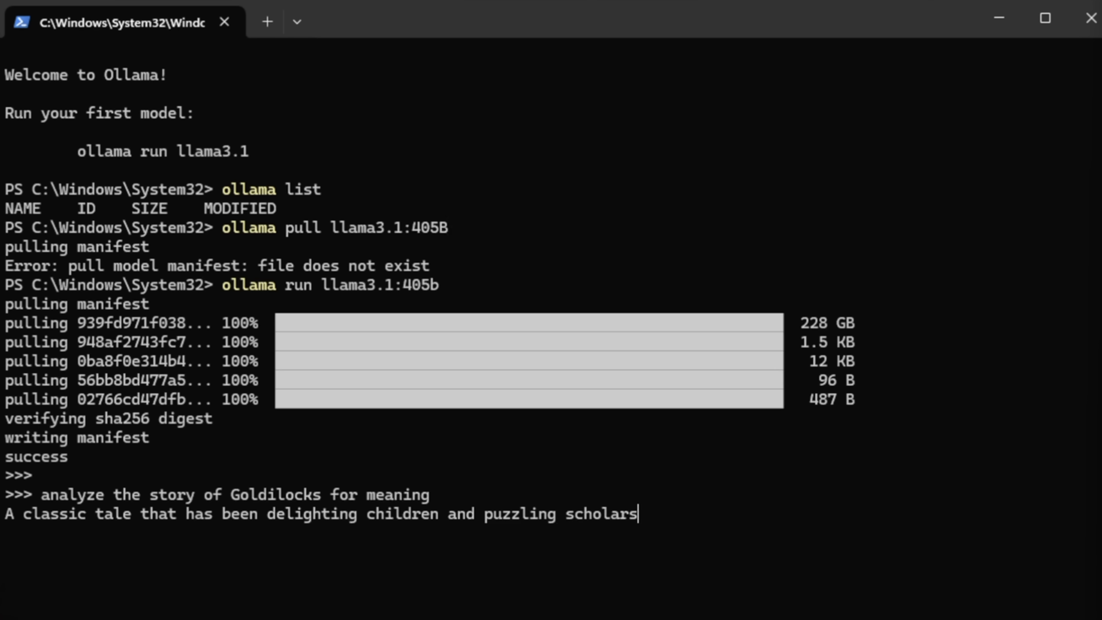
type("for")
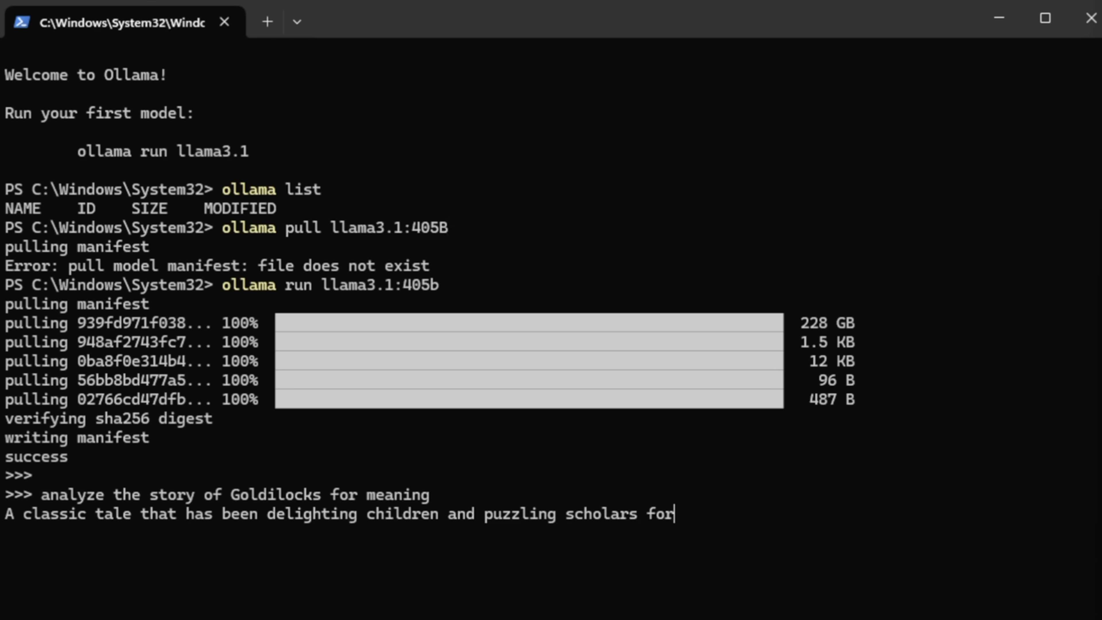
type("centuries")
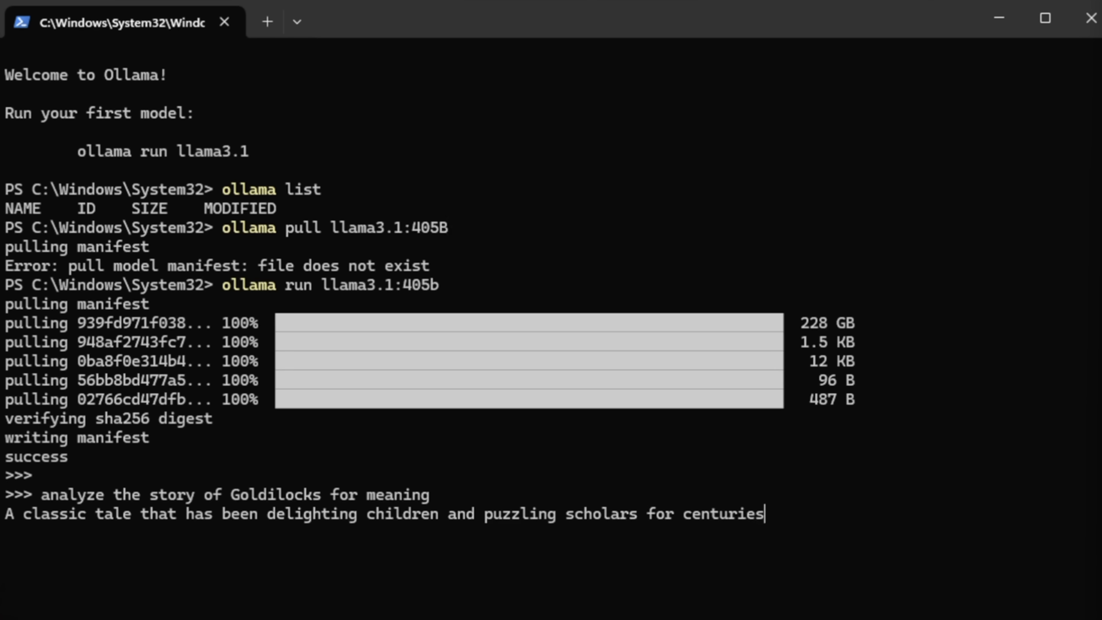
type("!")
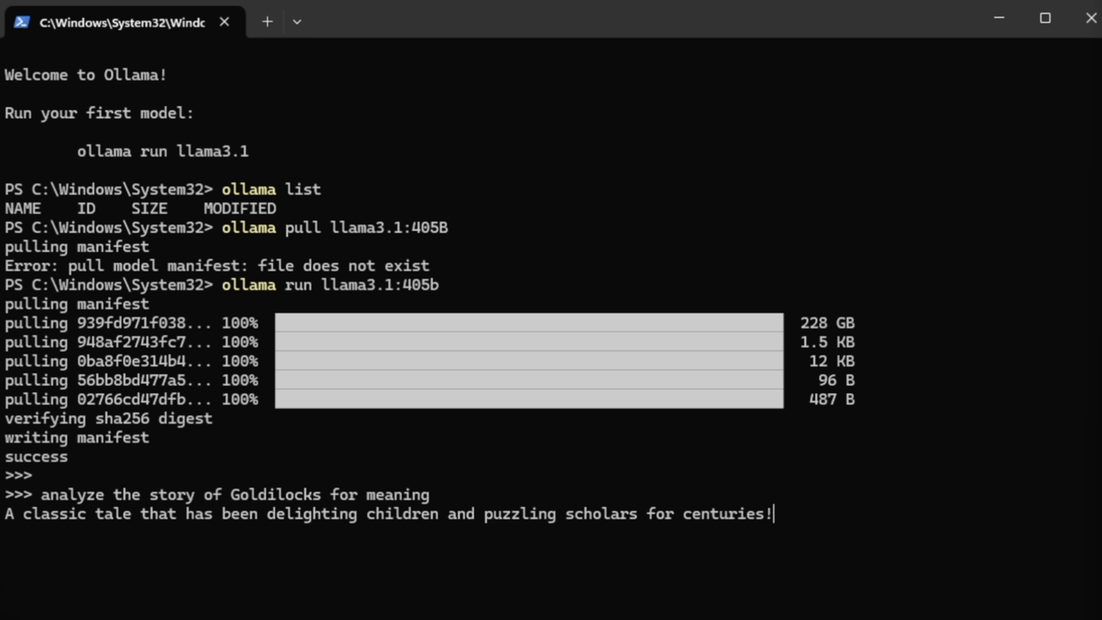
type("The")
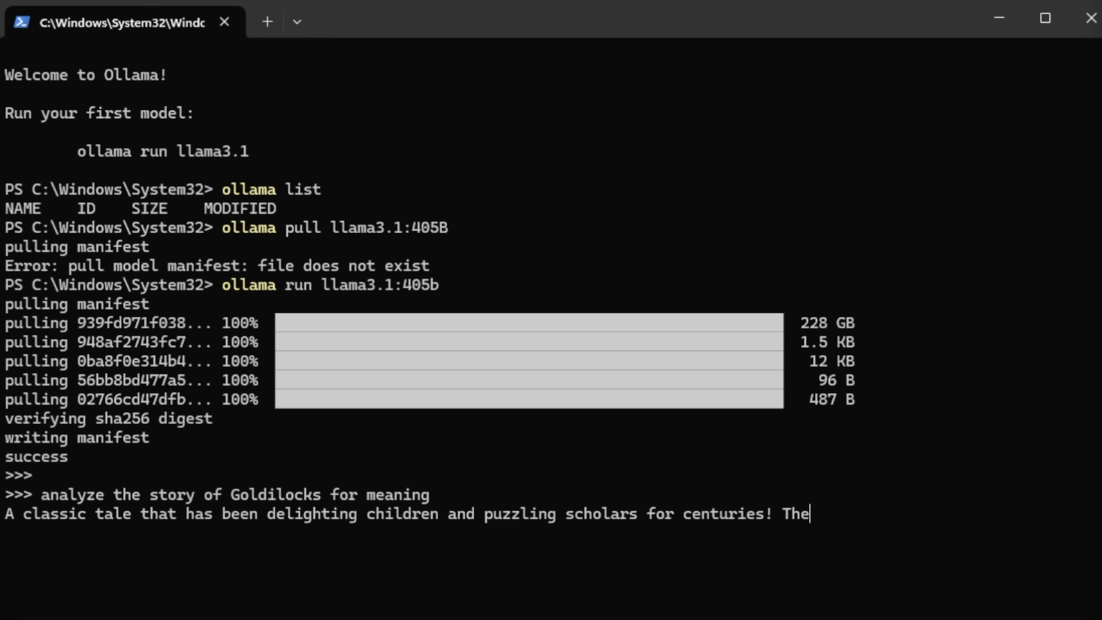
type("story")
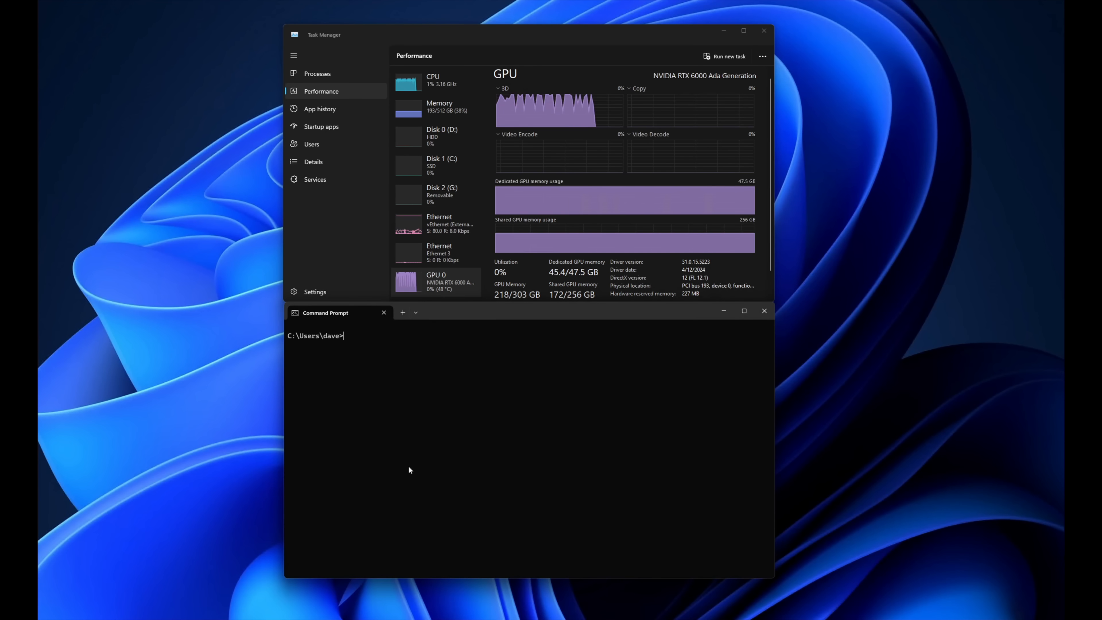
Step: Run 'ollama run llama3.2:latest' in Command Prompt and ask it to analyze the story of Goldilocks
type("ollama rrun llama3.2:latest")
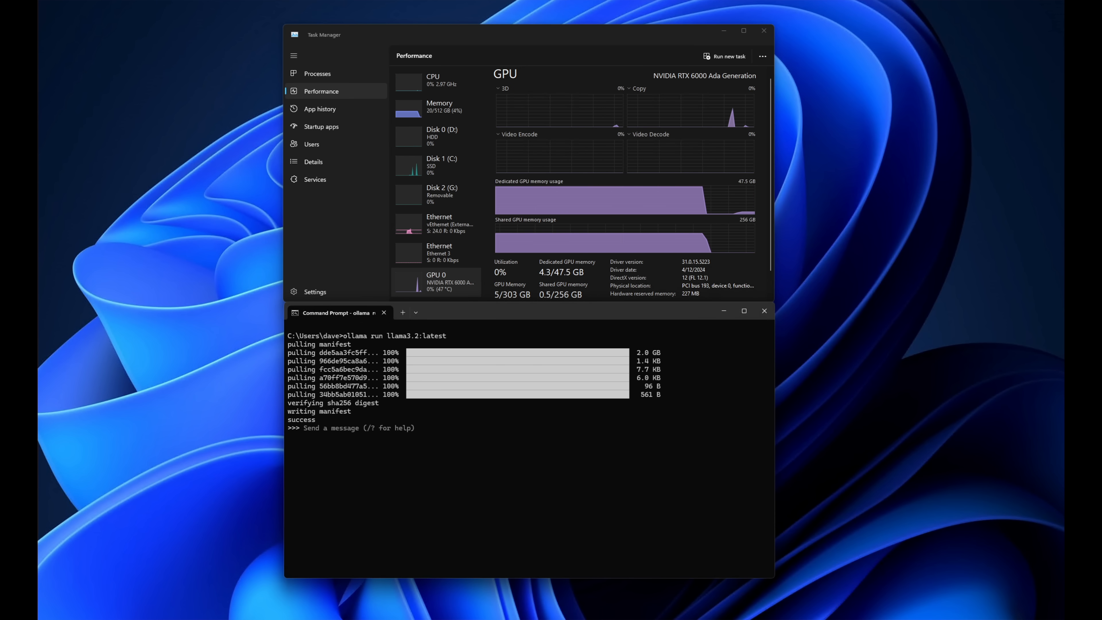
type("analyze the story of g")
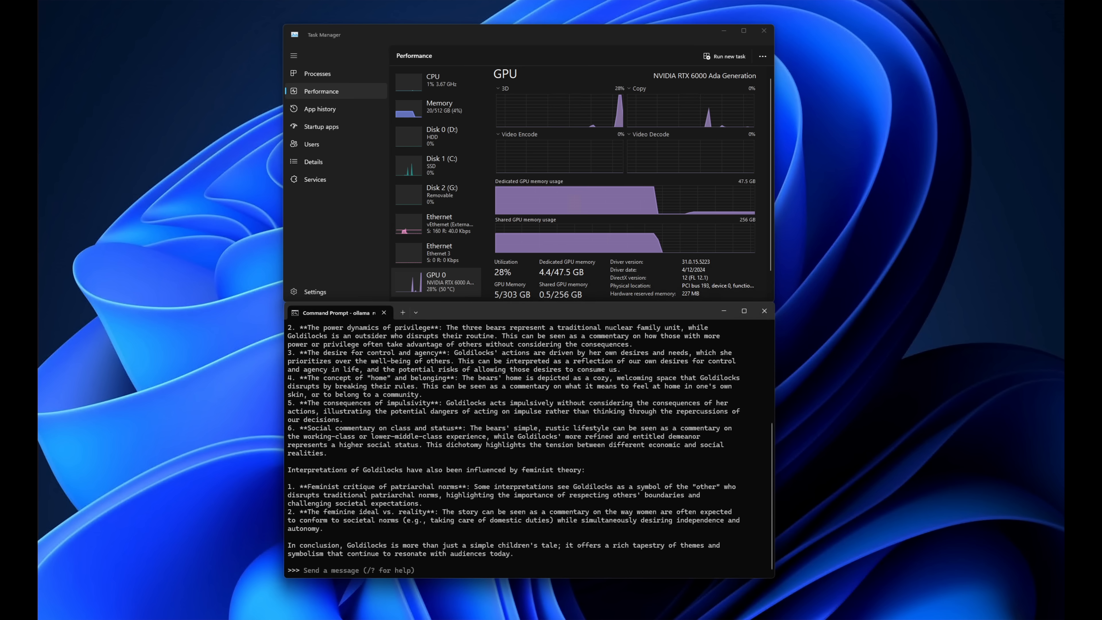
Step: Ask llama3.2 to analyze Little Red Riding Hood, then to compare and contrast the two stories
type("analyze little red ridi")
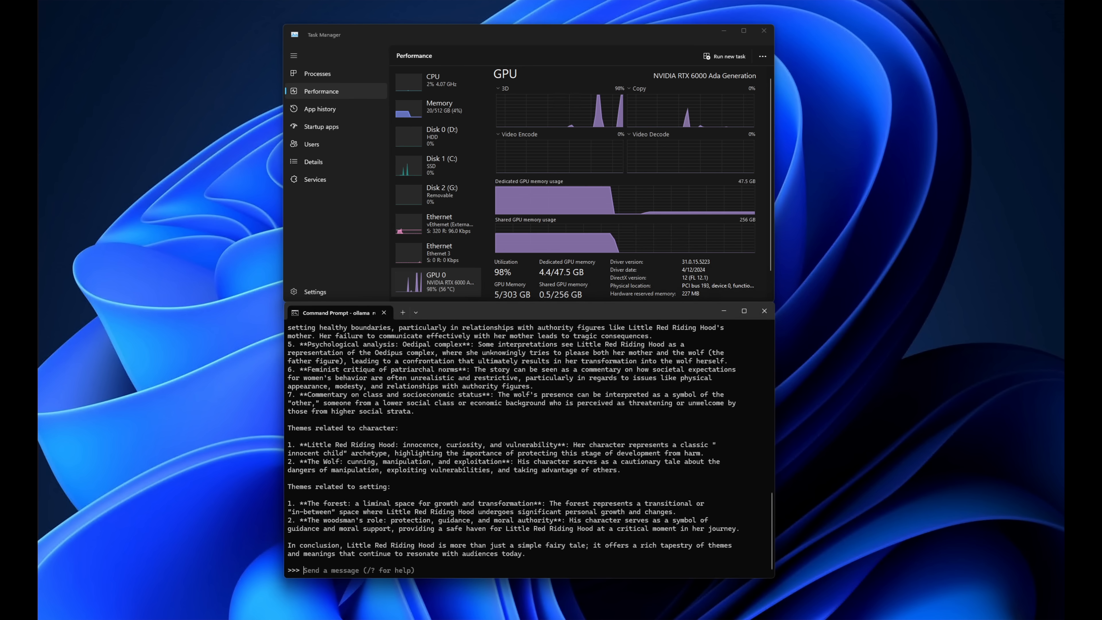
type("compare and con")
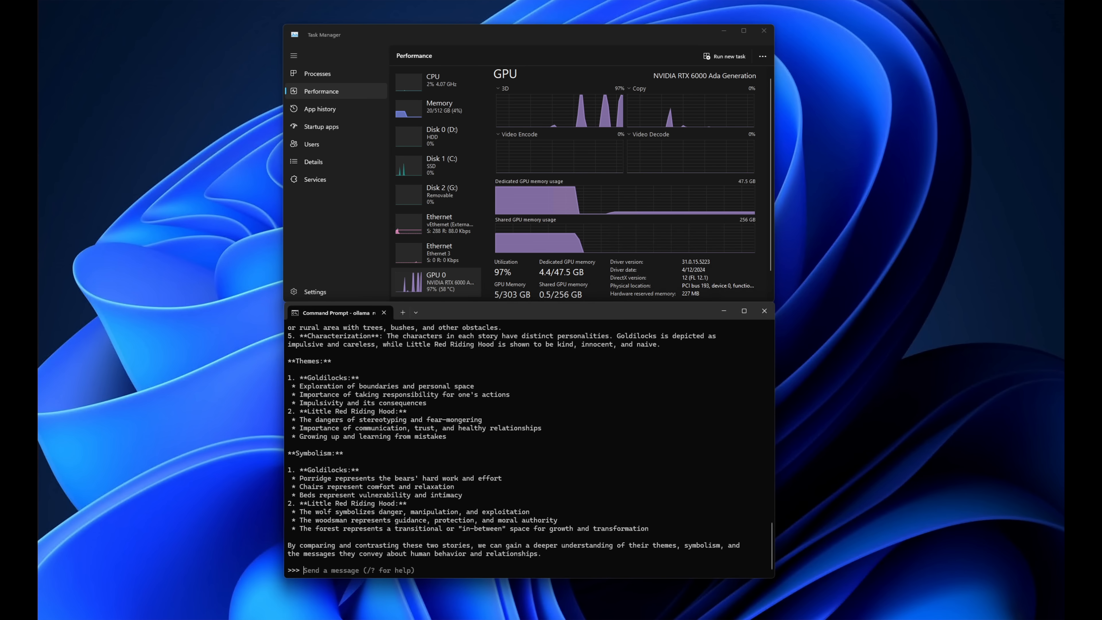
Step: Request a new parody of it featuring Jeff Bezos
type("make up a new parody of")
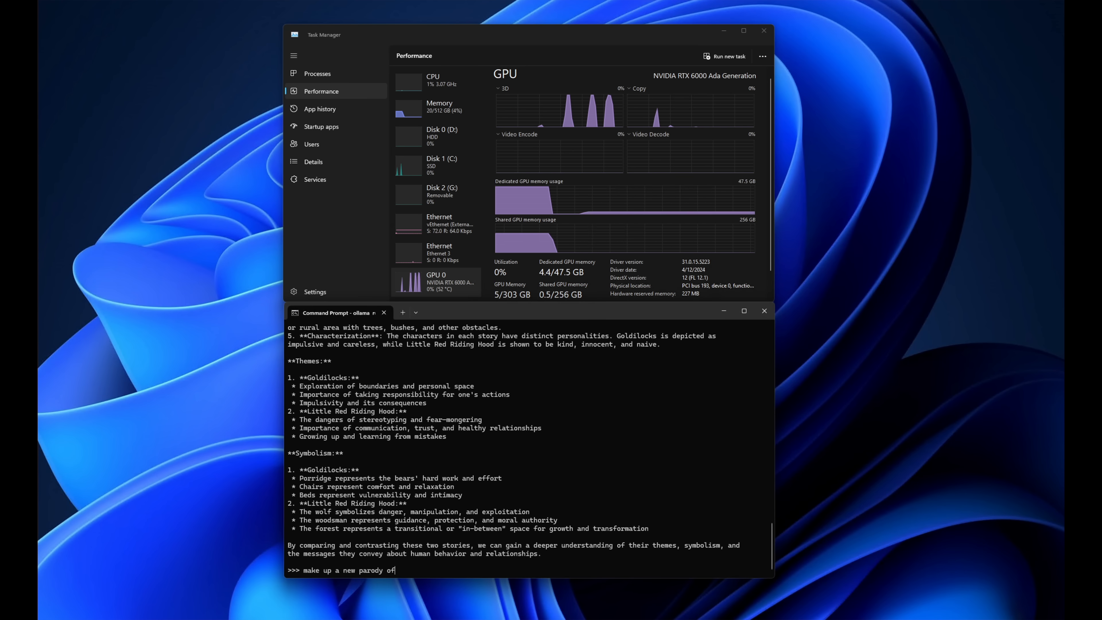
type("it feature jeff bezos")
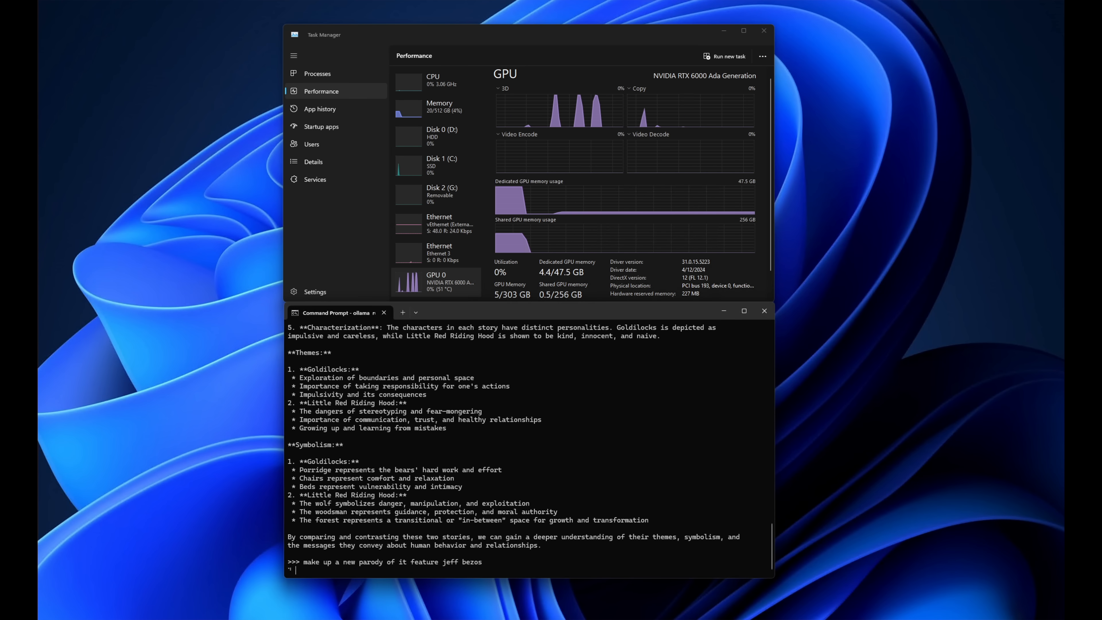